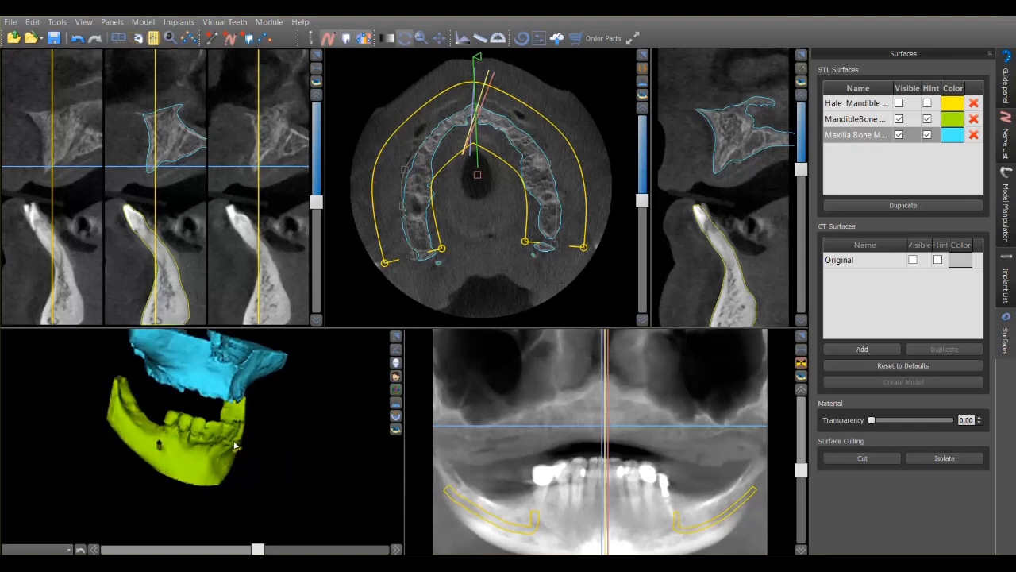
- Make Hale Mandible ext visible and hide the original MandibleBone and Maxilla Bone models
drag(235, 445, 181, 387)
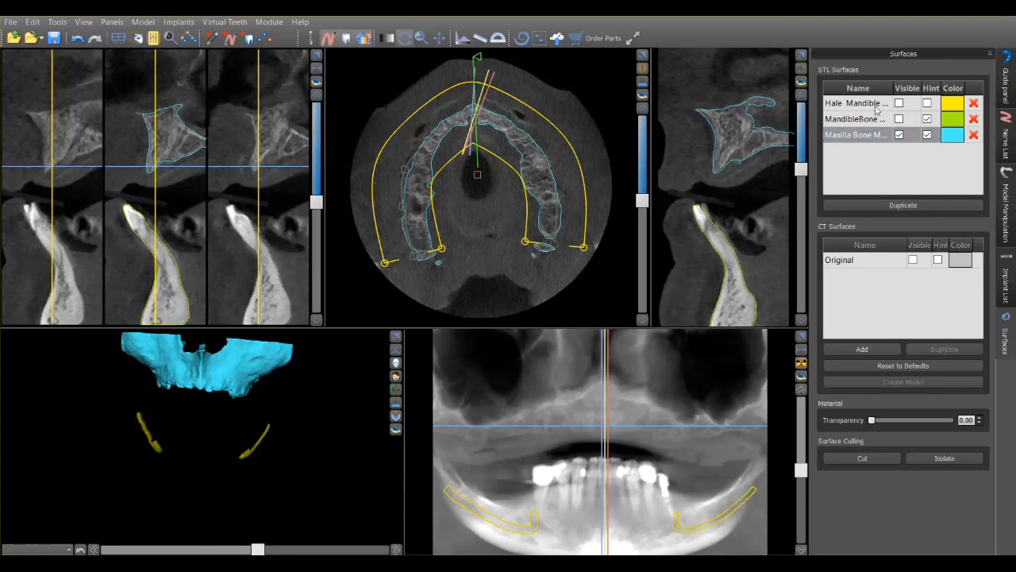
click(899, 103)
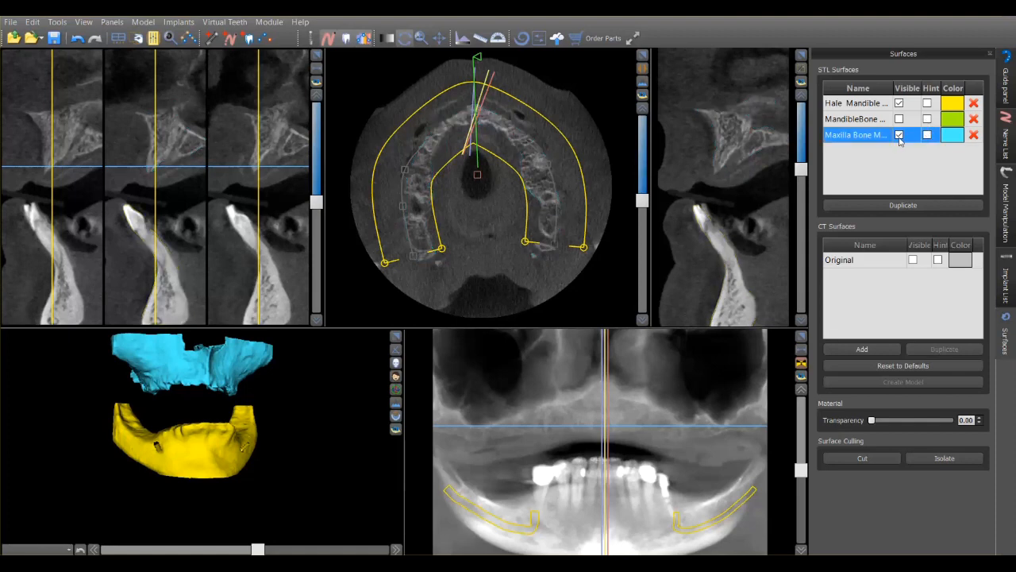
click(913, 134)
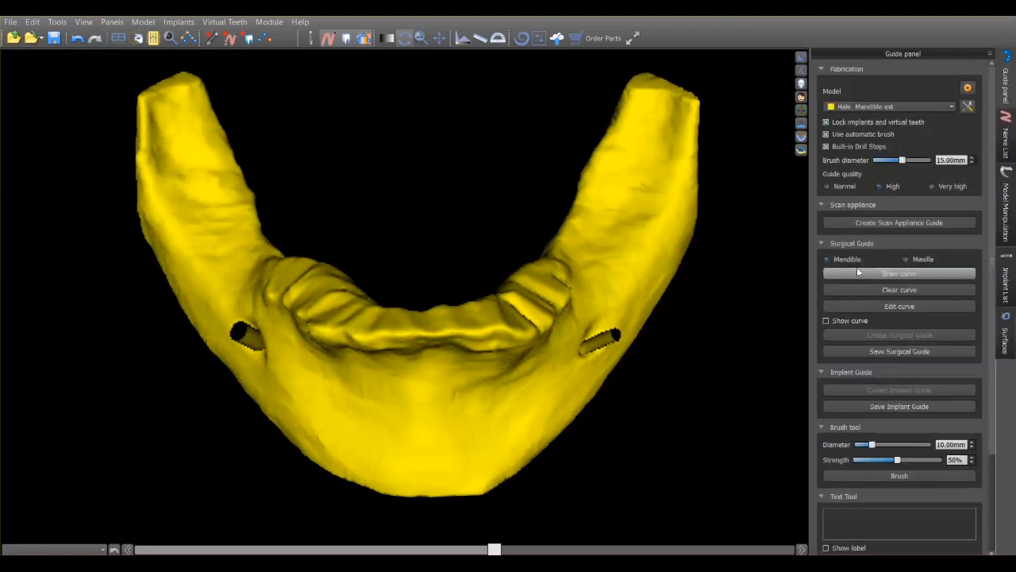
- Draw and close a guide outline curve around the reduced mandible, then enter curve editing
click(899, 273)
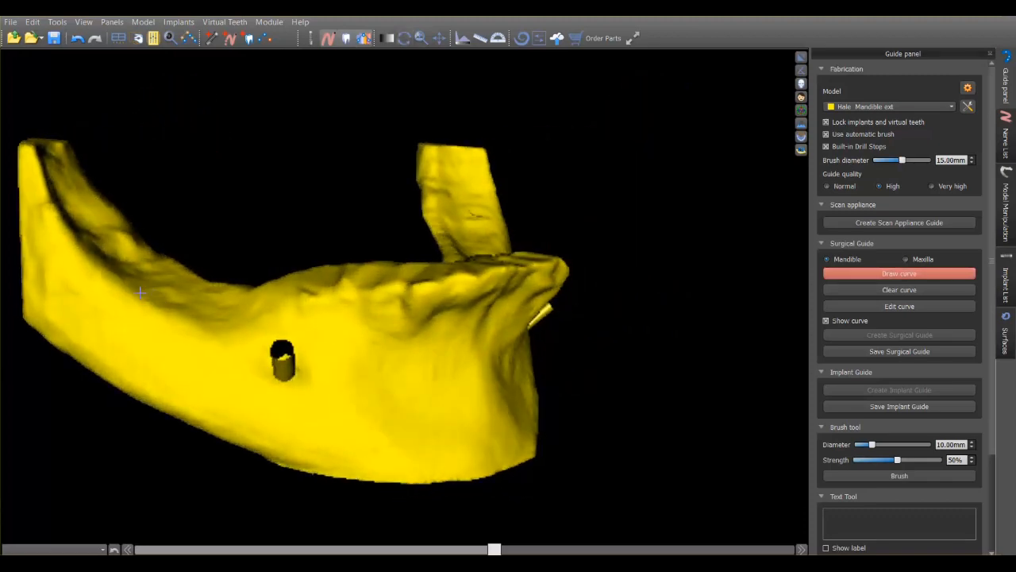
drag(140, 294, 222, 340)
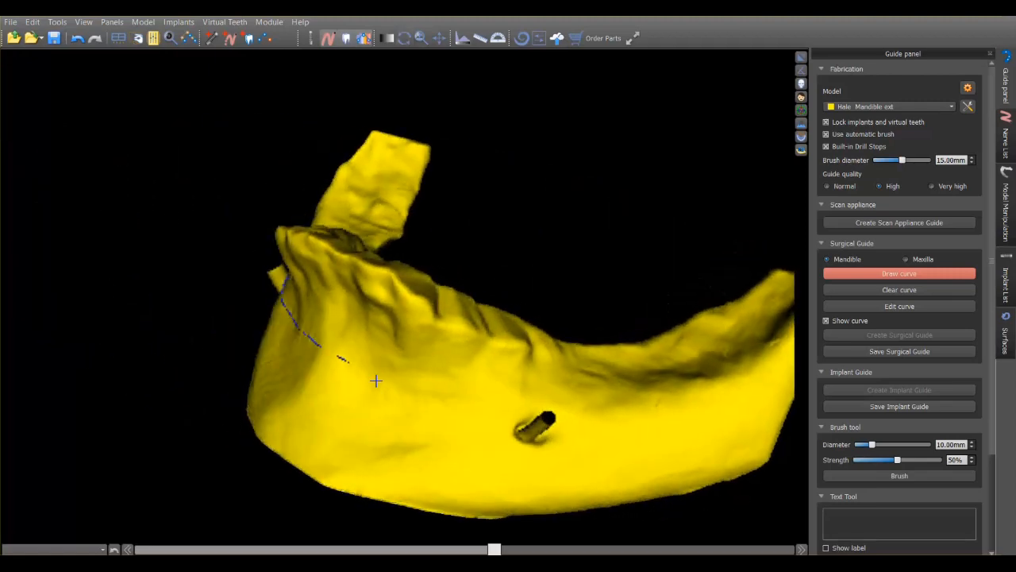
drag(374, 381, 448, 404)
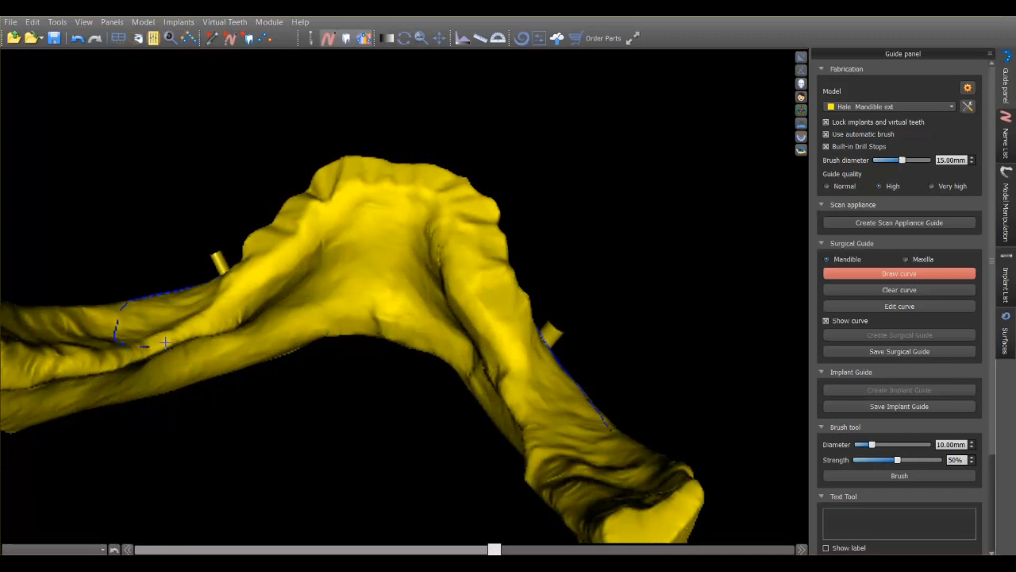
click(267, 295)
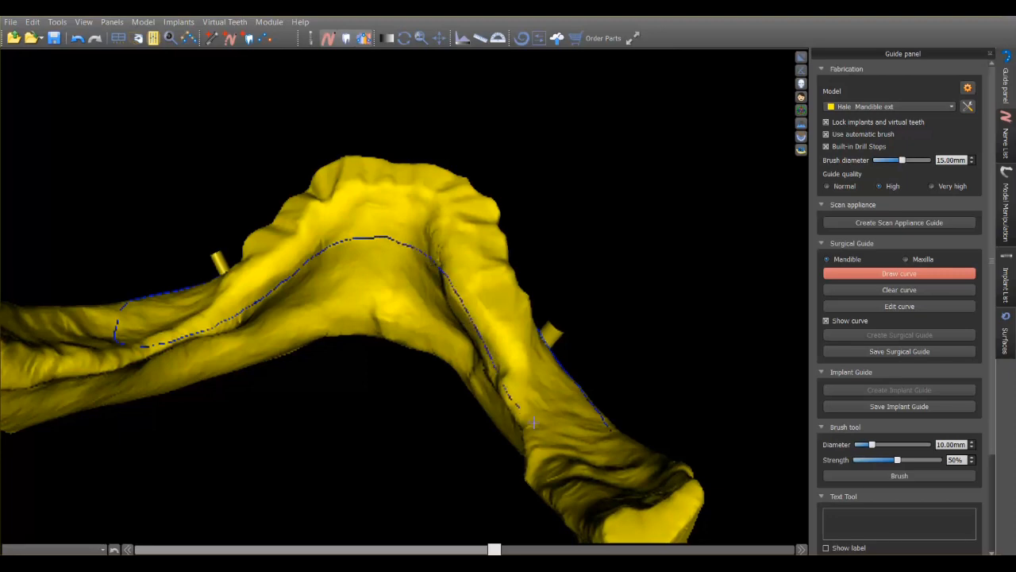
click(899, 304)
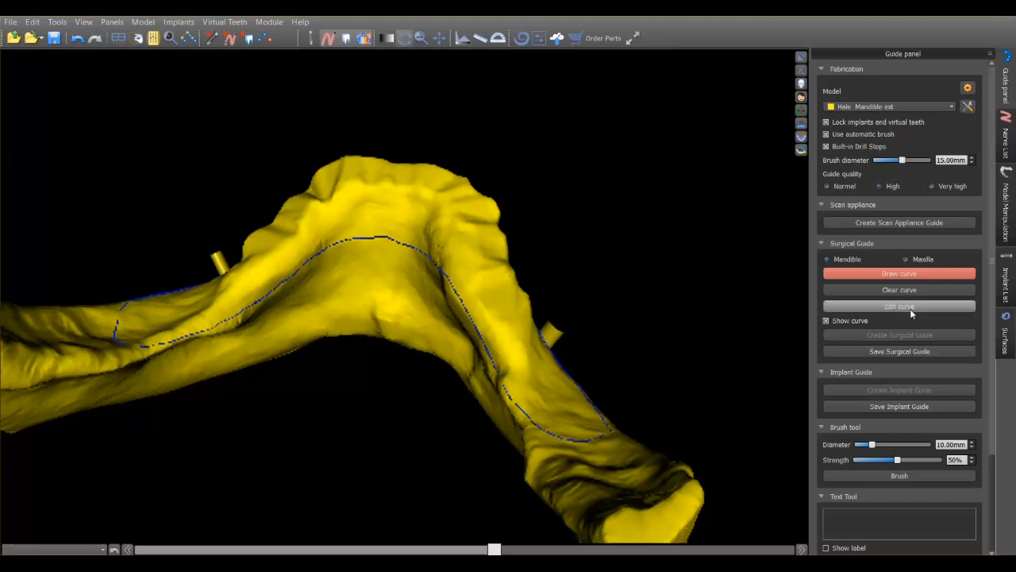
click(899, 306)
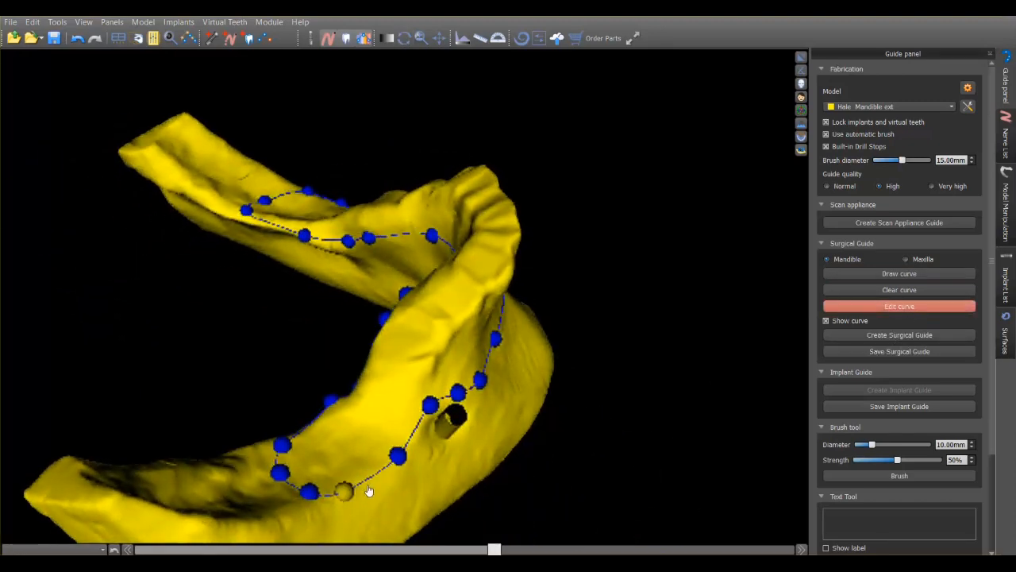
- Drag the outline's control points along the jaw and over the ridge to follow the mandible
drag(368, 491, 102, 411)
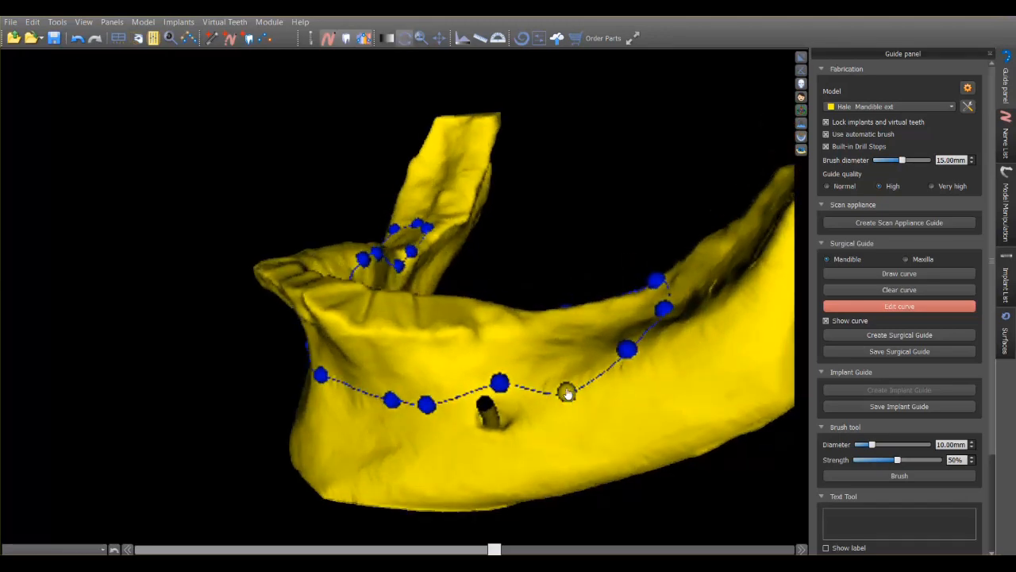
drag(568, 394, 156, 435)
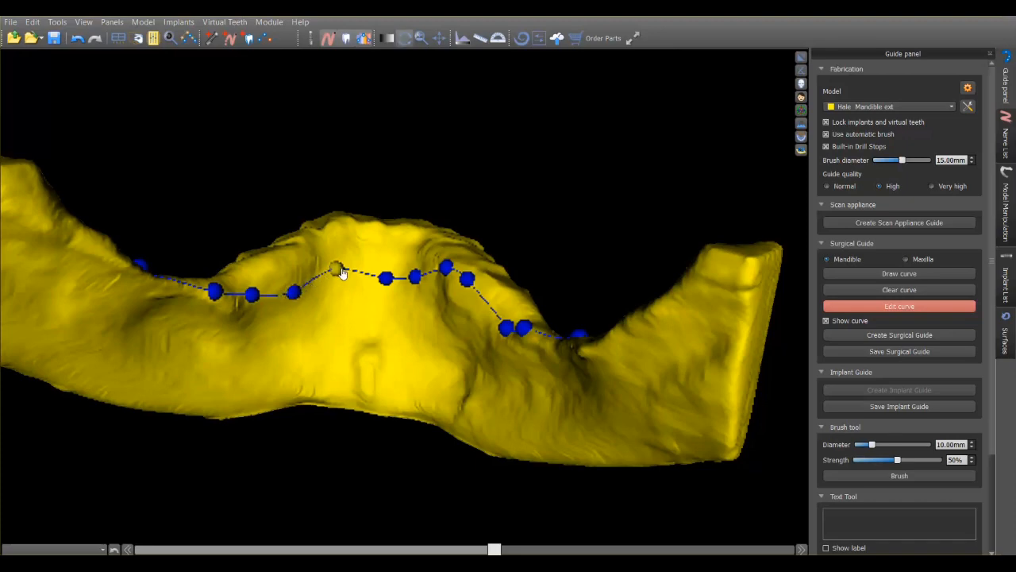
drag(337, 280, 384, 278)
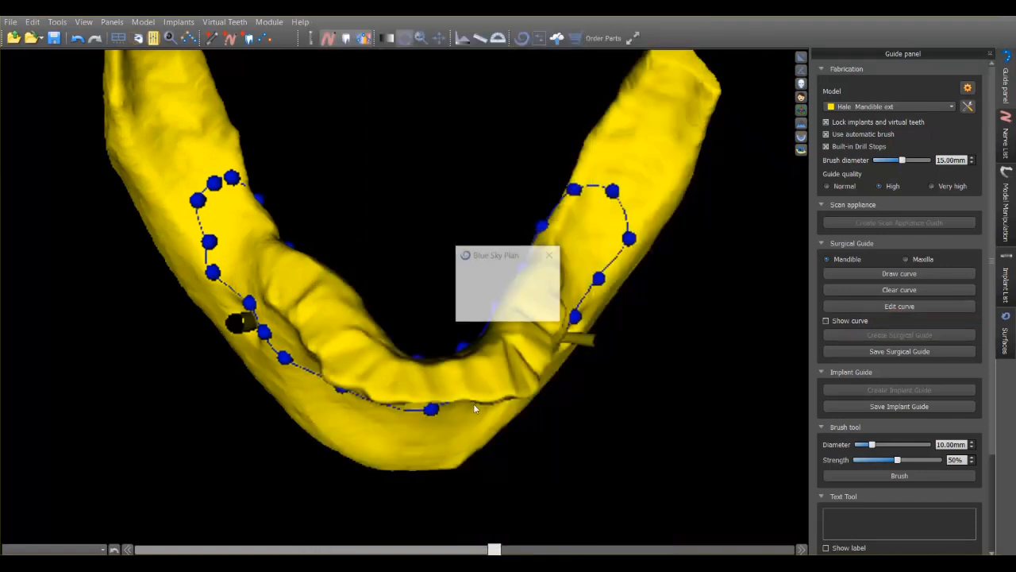
- Create the surgical guide on the reduced mandible and inspect it in the 3D view
click(899, 334)
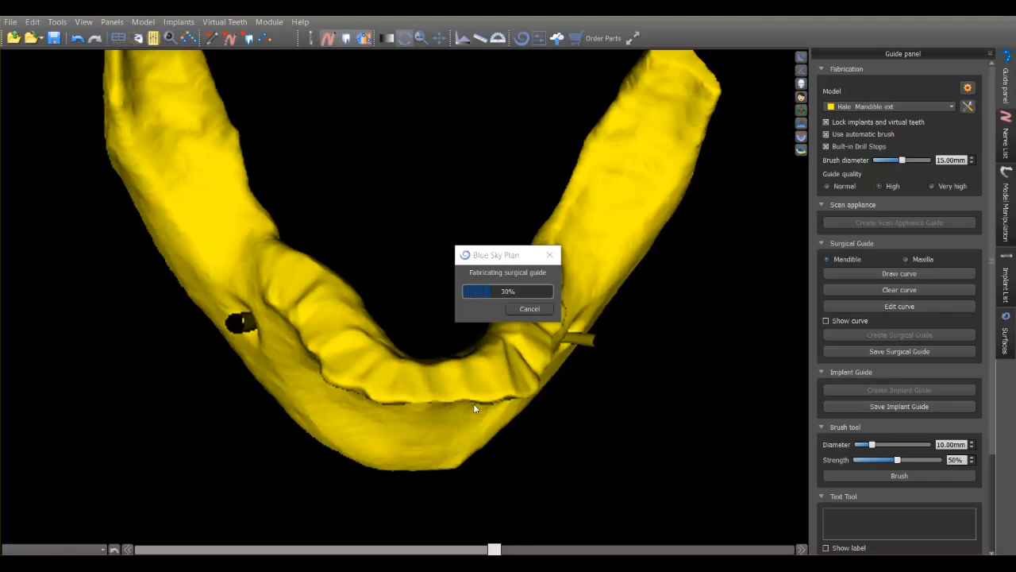
mouse_move(755, 219)
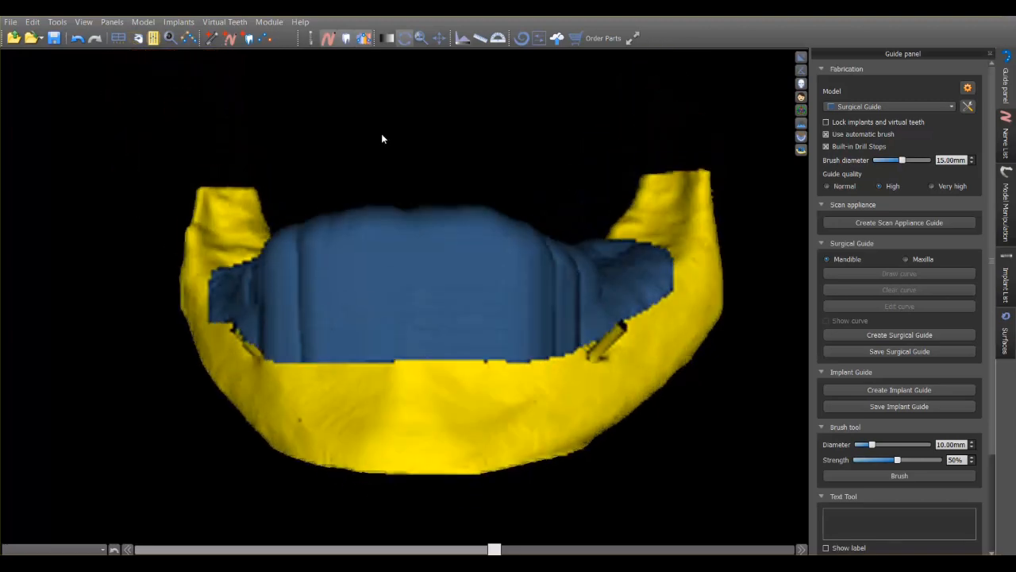
drag(381, 140, 448, 321)
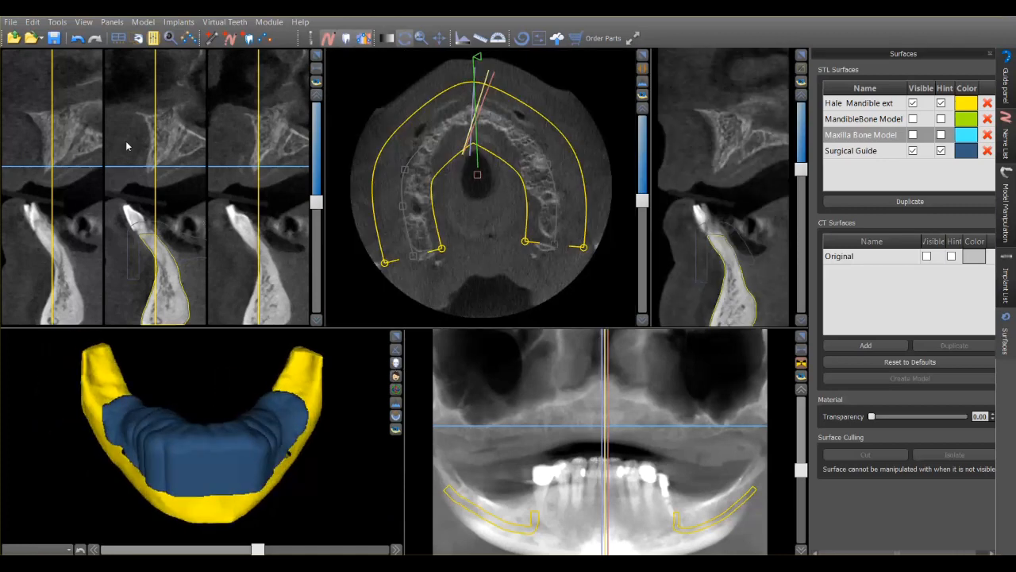
- Export the jaw and surgical guide together as one STL file to the Desktop
click(9, 22)
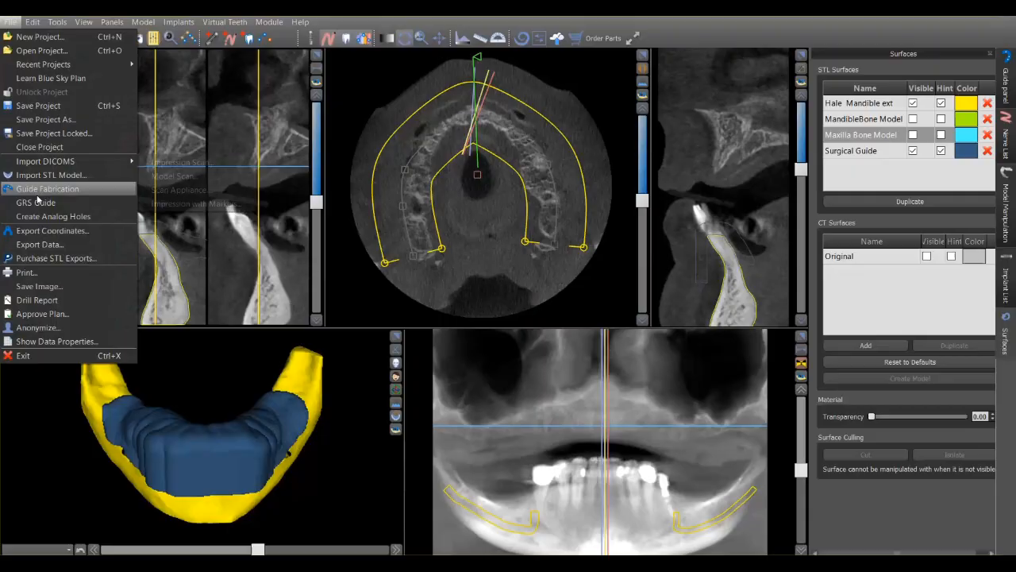
click(56, 258)
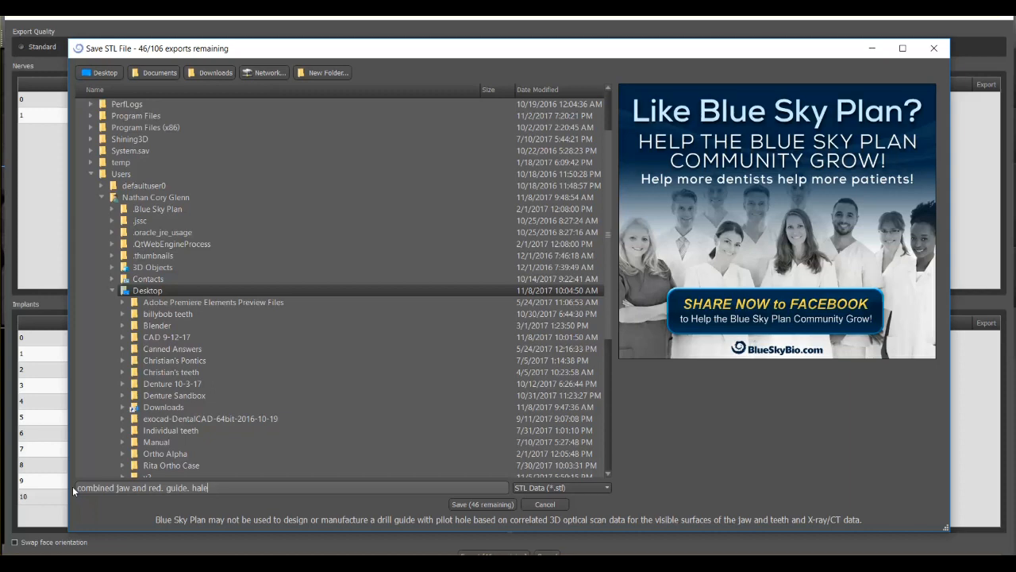
mouse_move(458, 492)
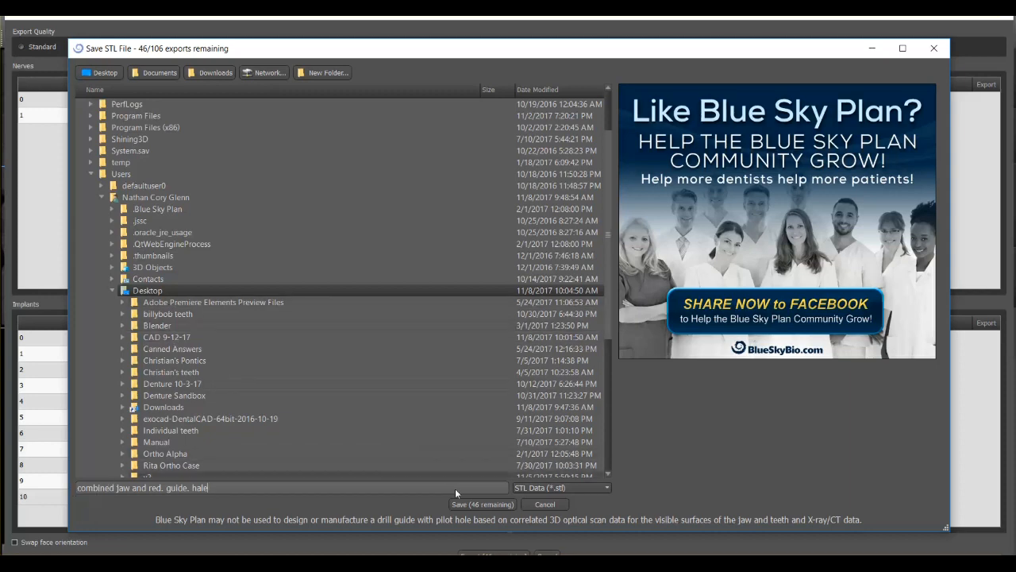
click(483, 505)
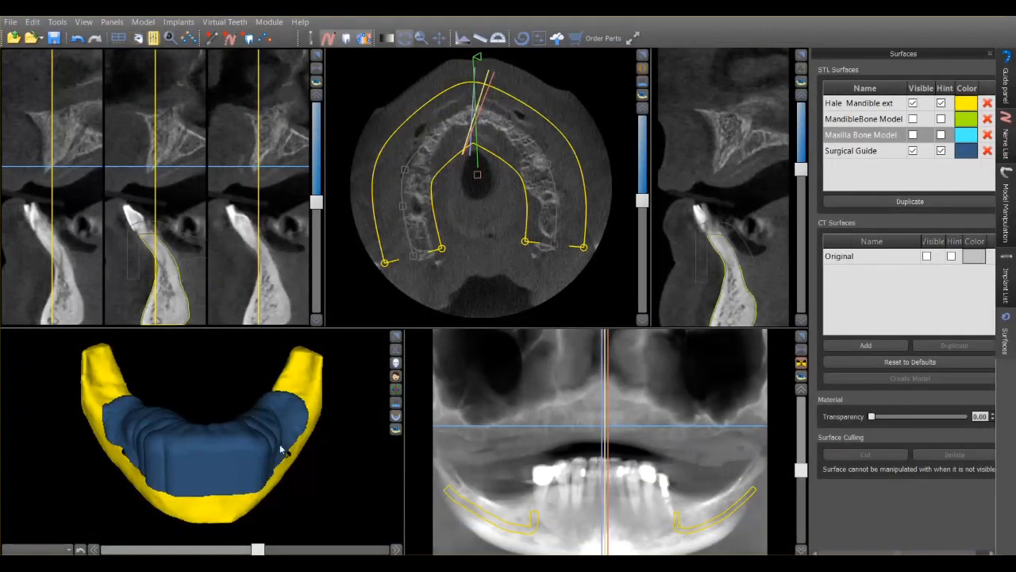
- Import the combined SG guide STL via Model Manipulation and check its fit around the implants
click(11, 23)
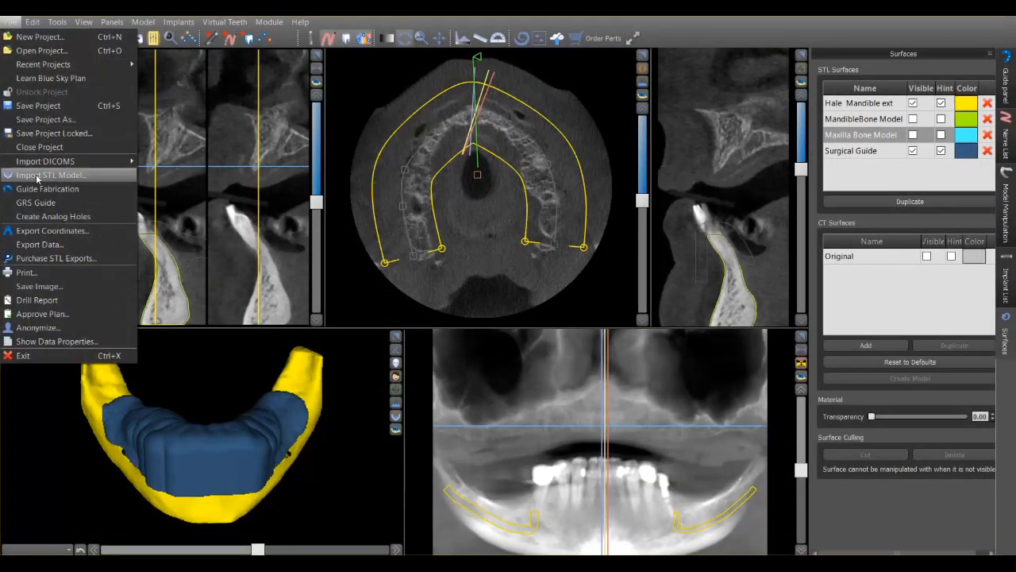
click(51, 174)
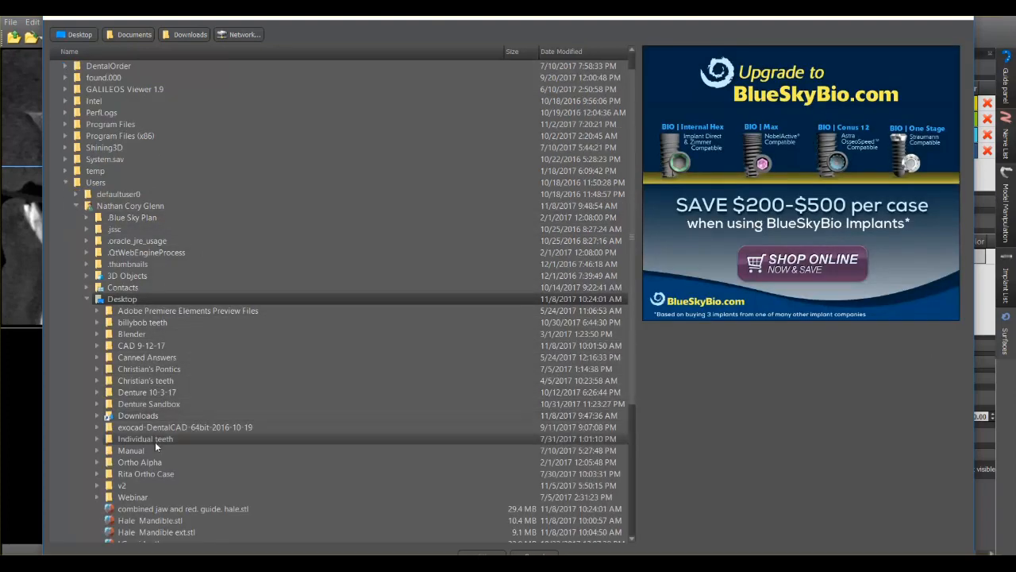
scroll(down, 3)
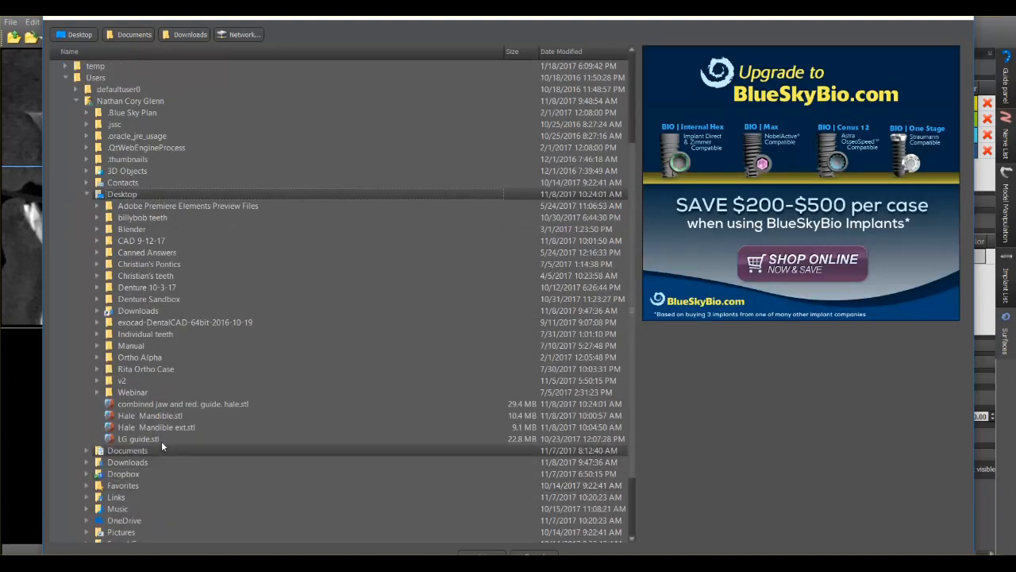
click(182, 403)
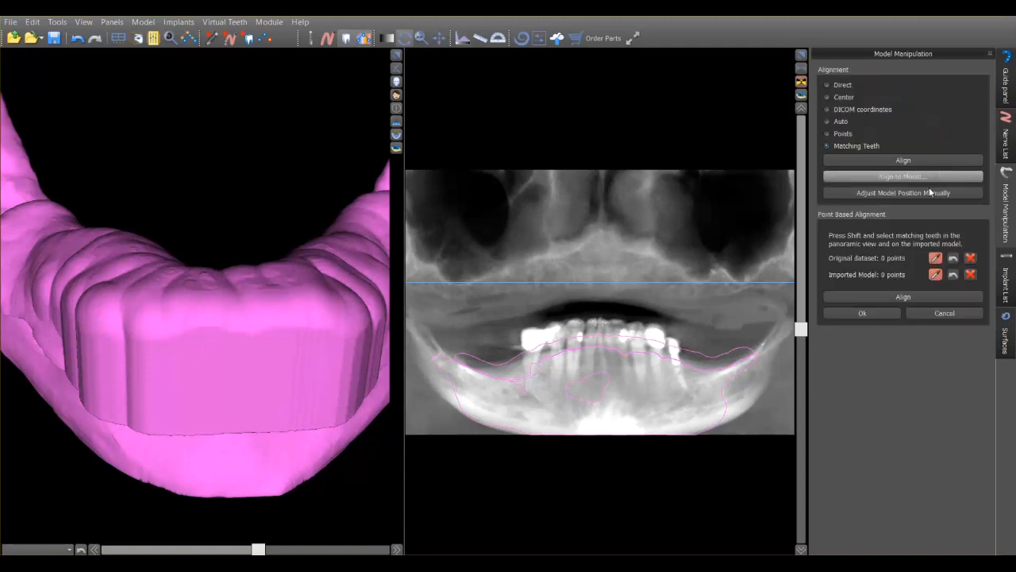
click(862, 313)
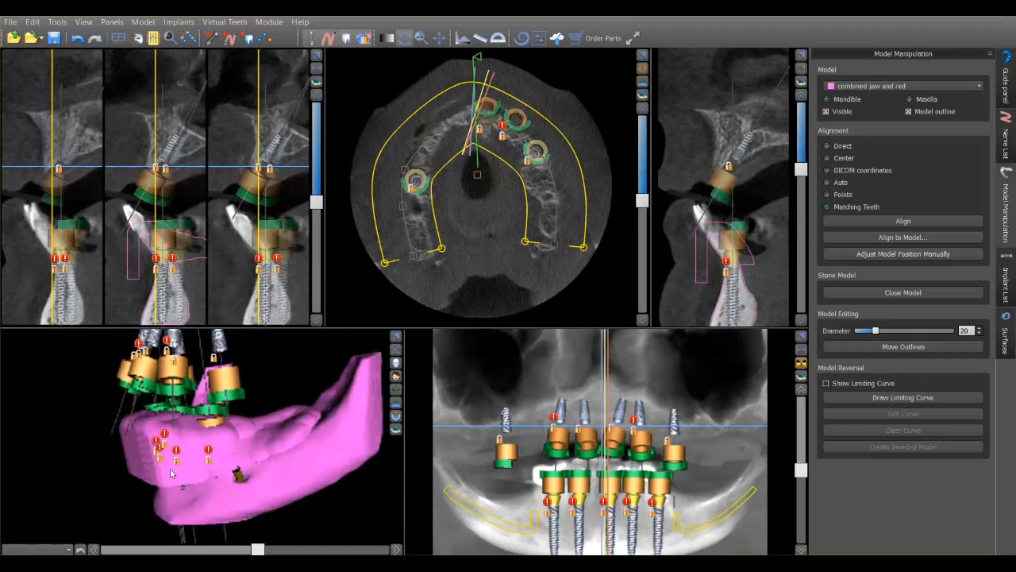
drag(168, 473, 118, 425)
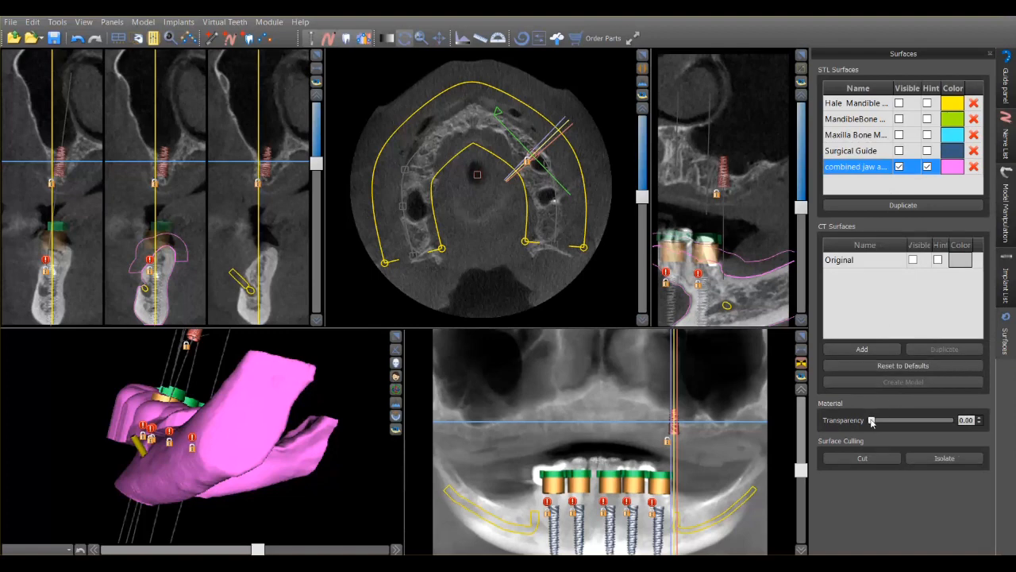
drag(872, 419, 912, 419)
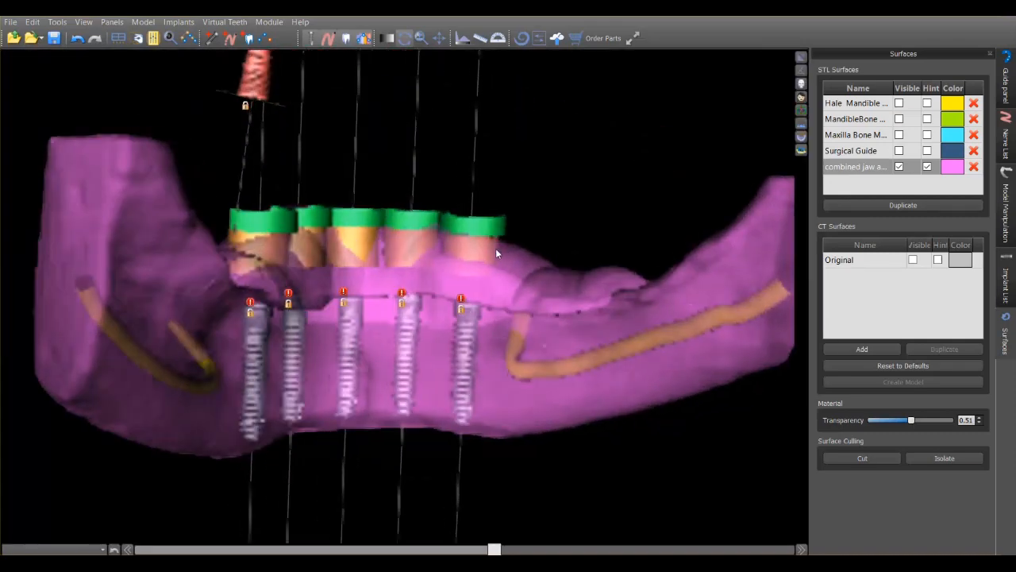
drag(496, 254, 432, 248)
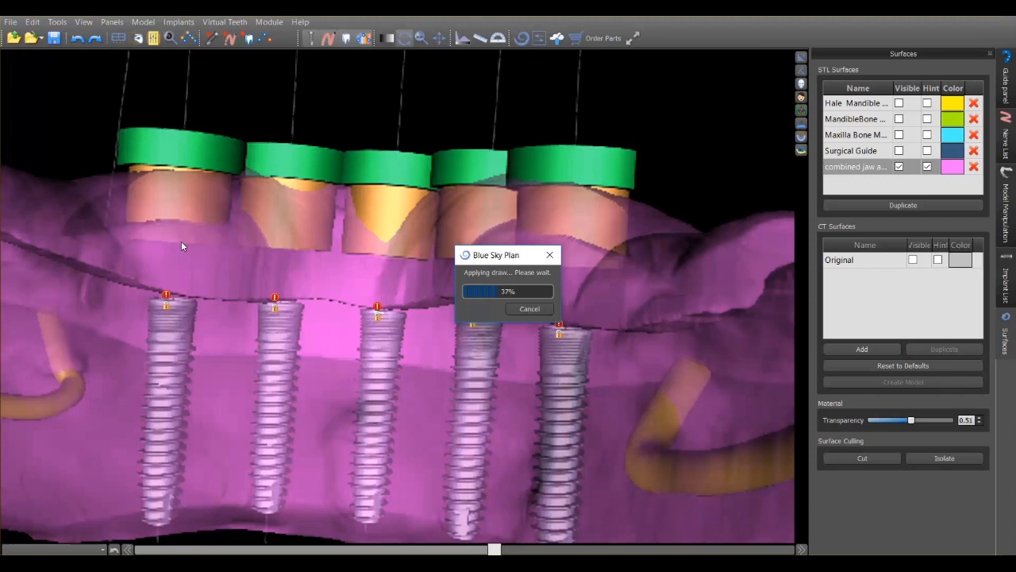
mouse_move(201, 253)
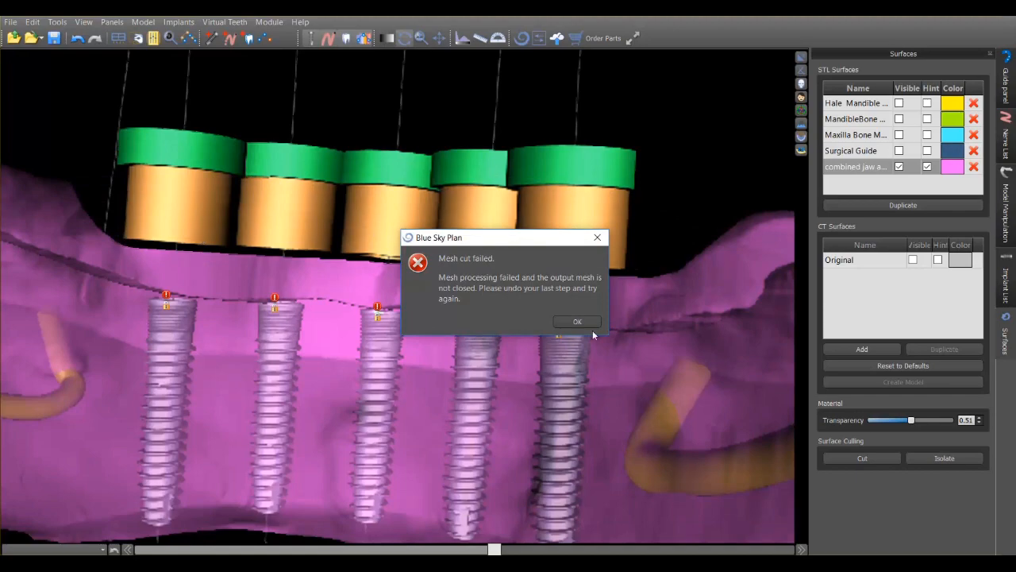
click(578, 321)
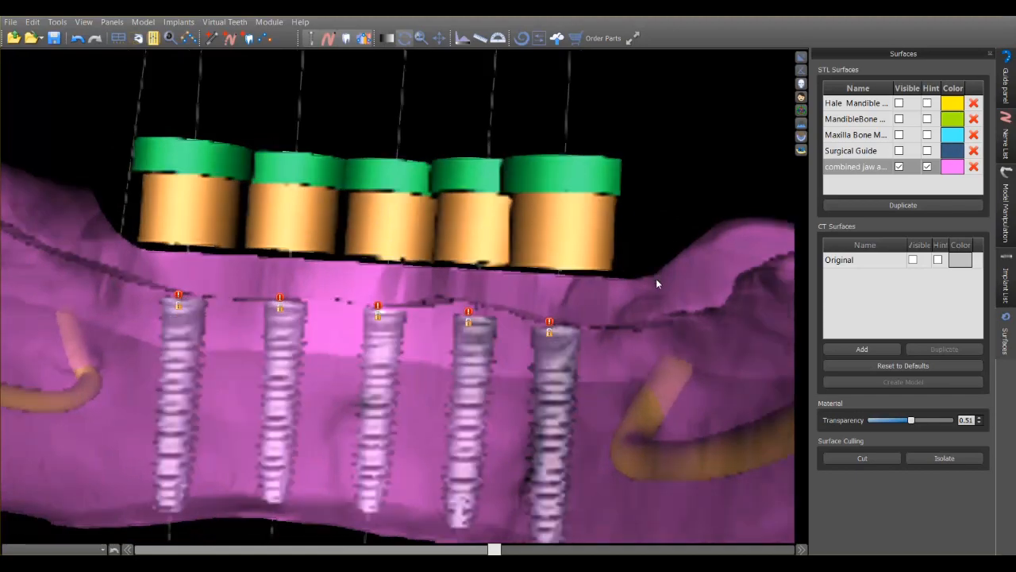
- Rotate the opaque pink jaw-and-guide model to view it from below
drag(658, 283, 193, 333)
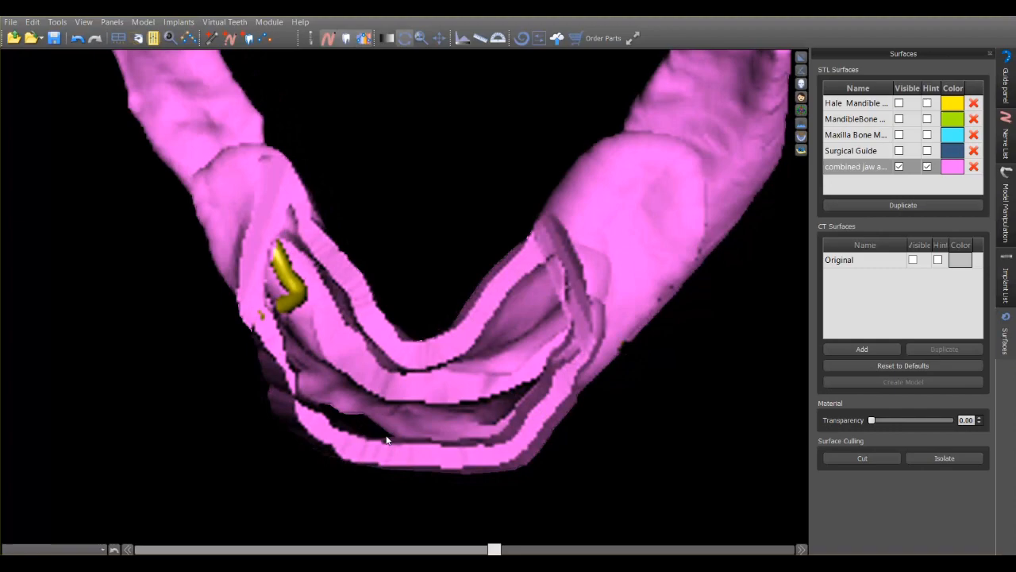
drag(389, 436, 699, 103)
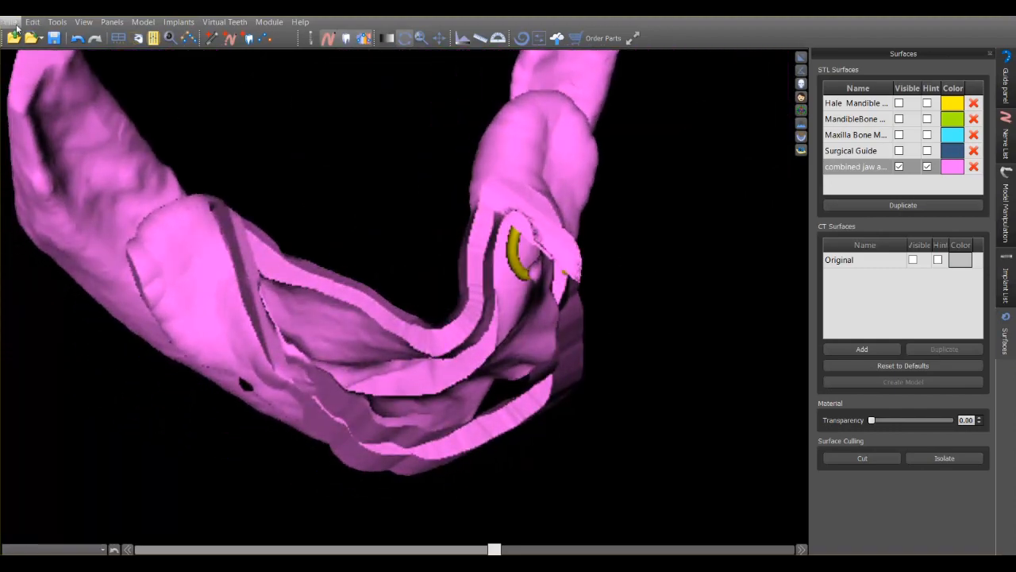
click(11, 22)
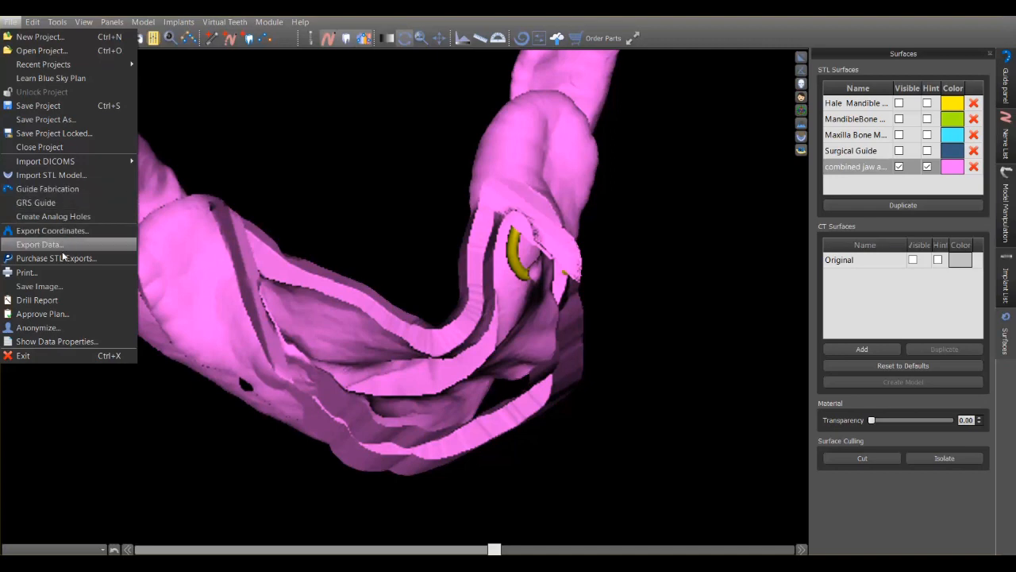
mouse_move(38, 245)
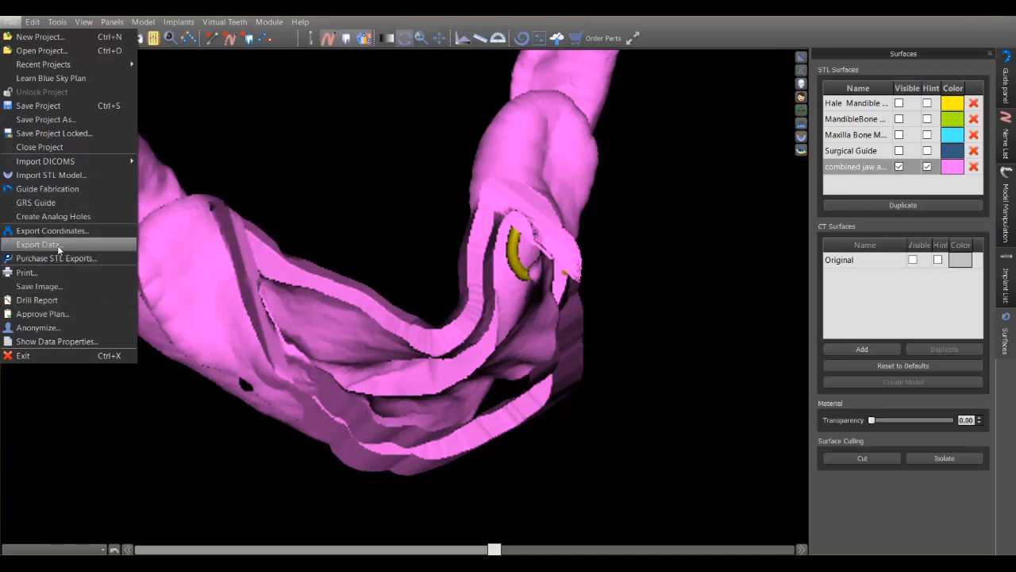
- Export the combined jaw surface as STL via Export Data and import it into Meshmixer
click(38, 245)
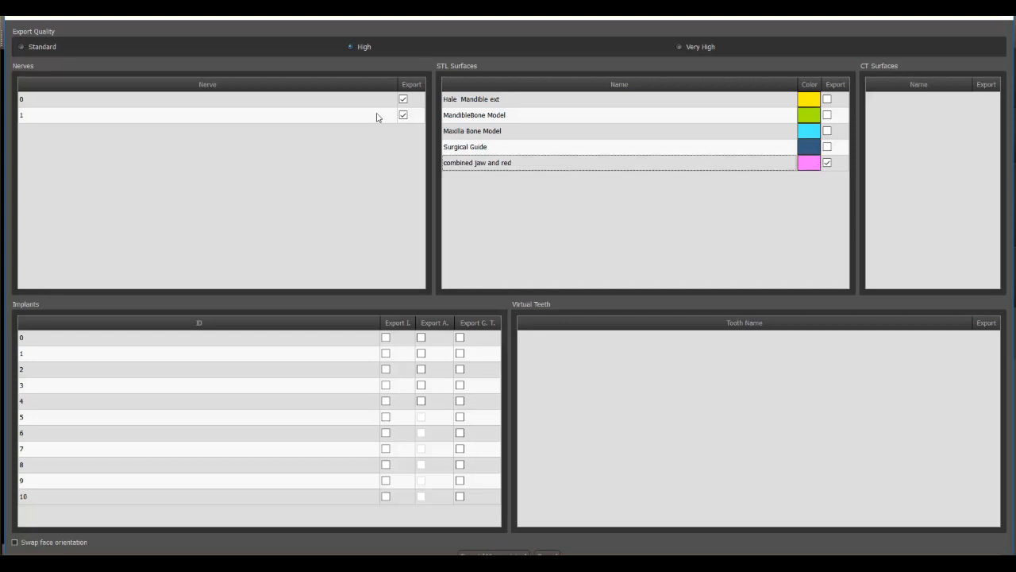
click(411, 99)
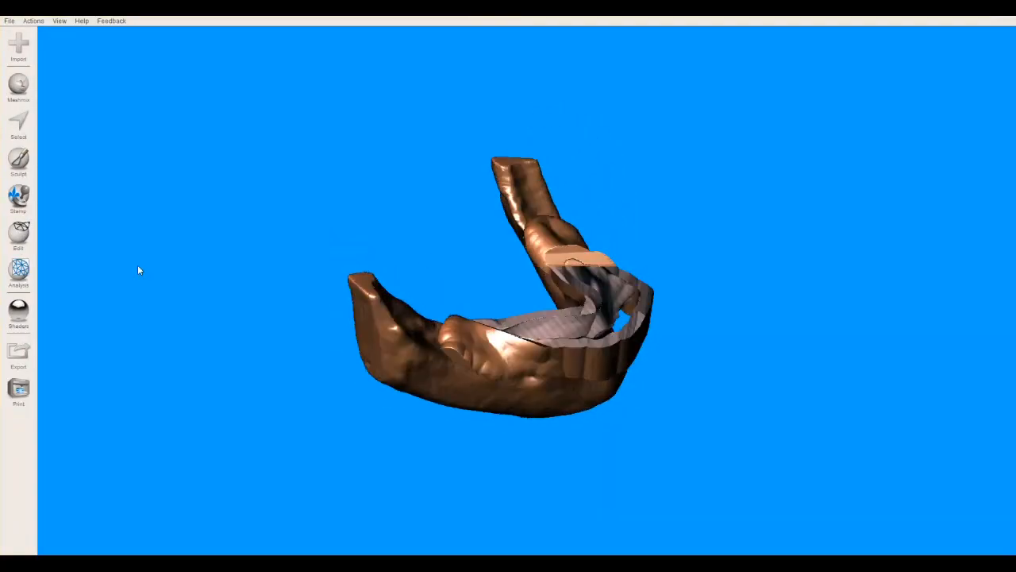
click(19, 274)
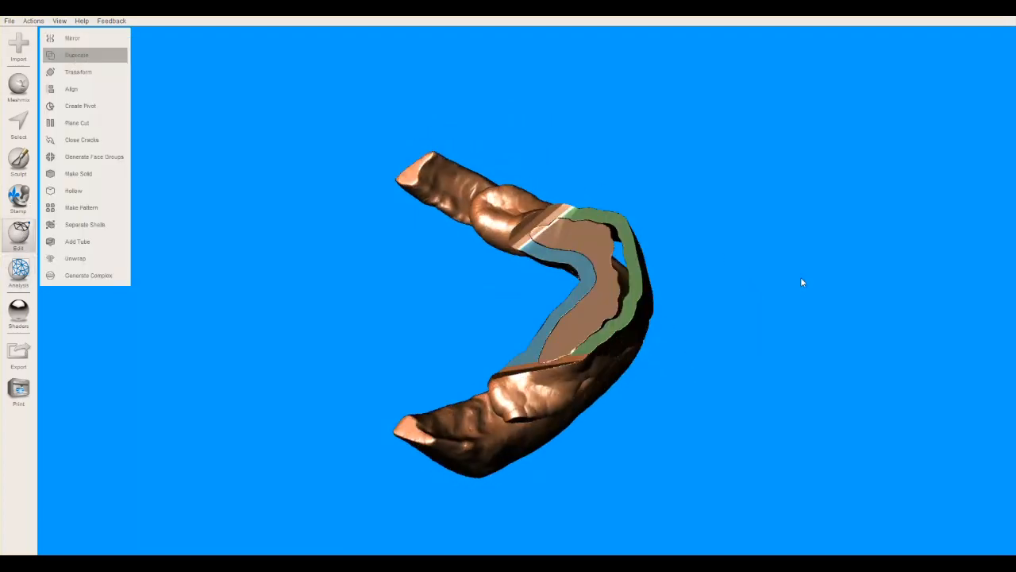
- Duplicate the combined model and select the jaw faces on the copy for removal, leaving the guide
click(76, 54)
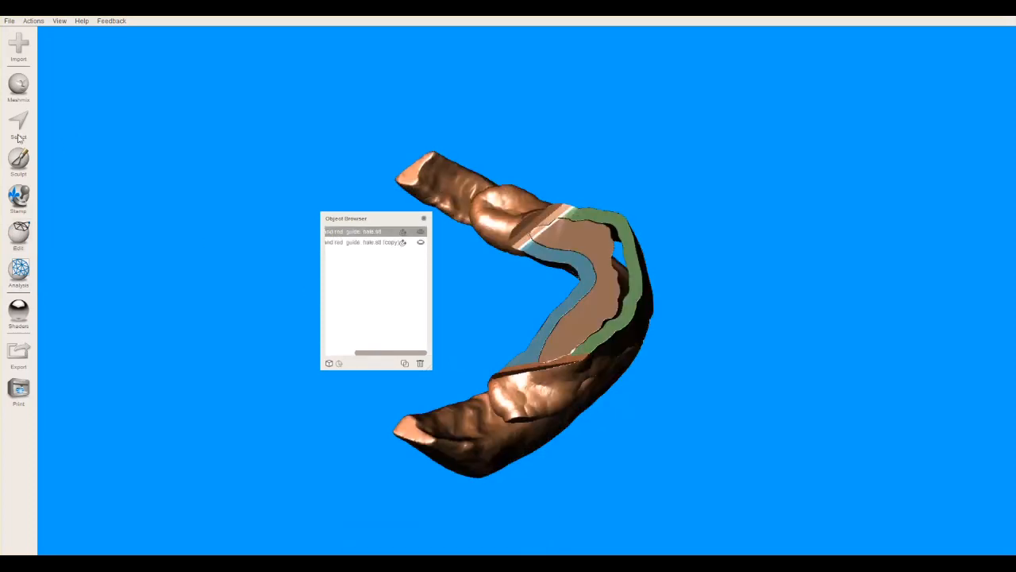
click(19, 124)
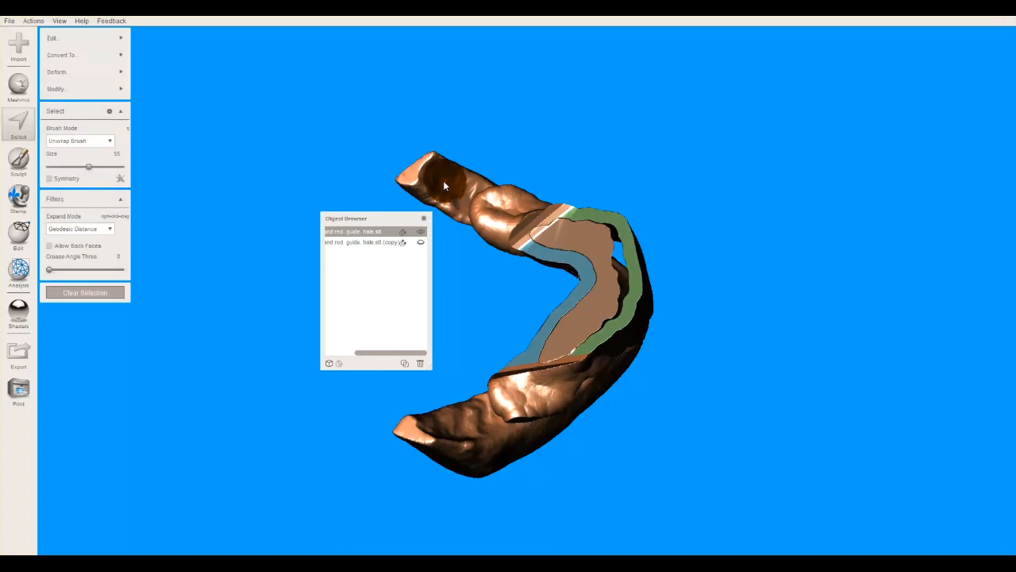
drag(89, 167, 65, 167)
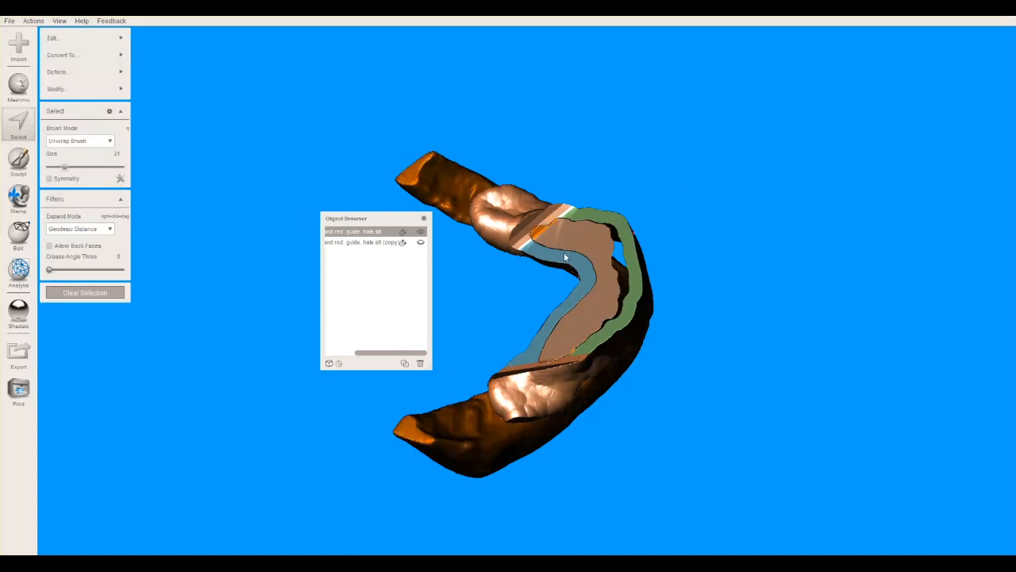
click(584, 241)
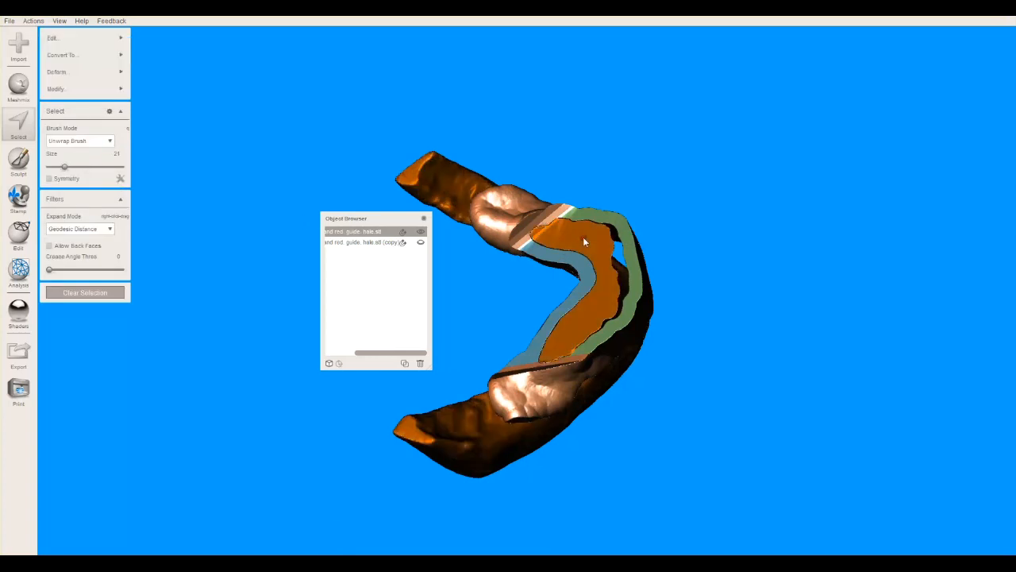
drag(585, 241, 786, 337)
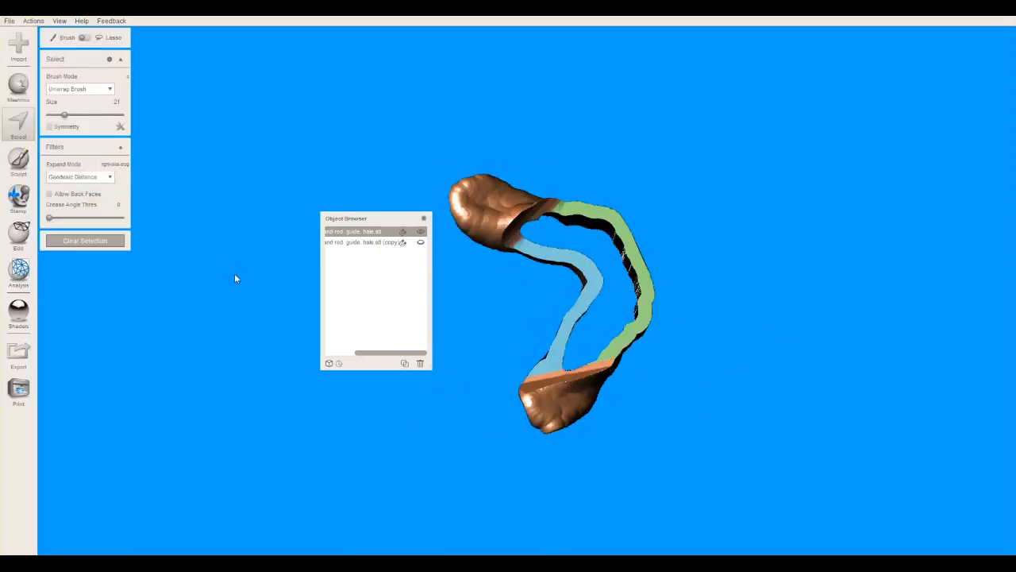
click(19, 356)
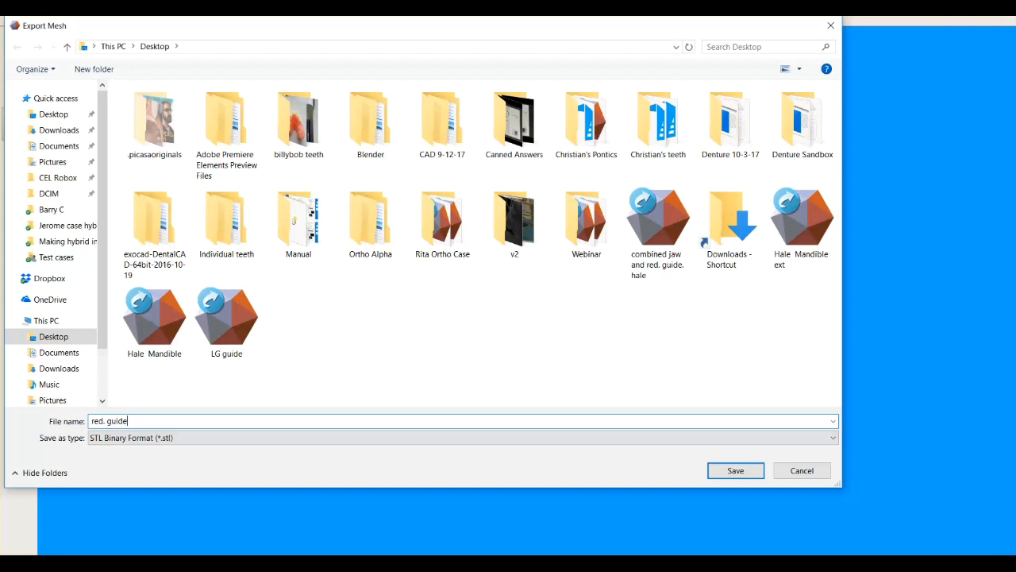
- Save the guide mesh as 'red. guide' and the remaining jaw mesh as 'reduced jaw'
click(736, 470)
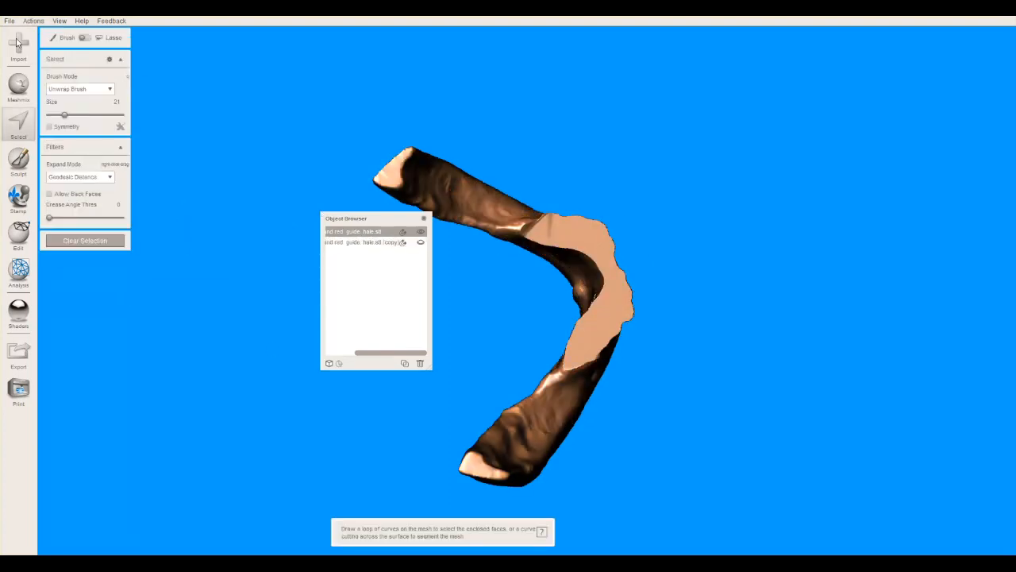
click(19, 352)
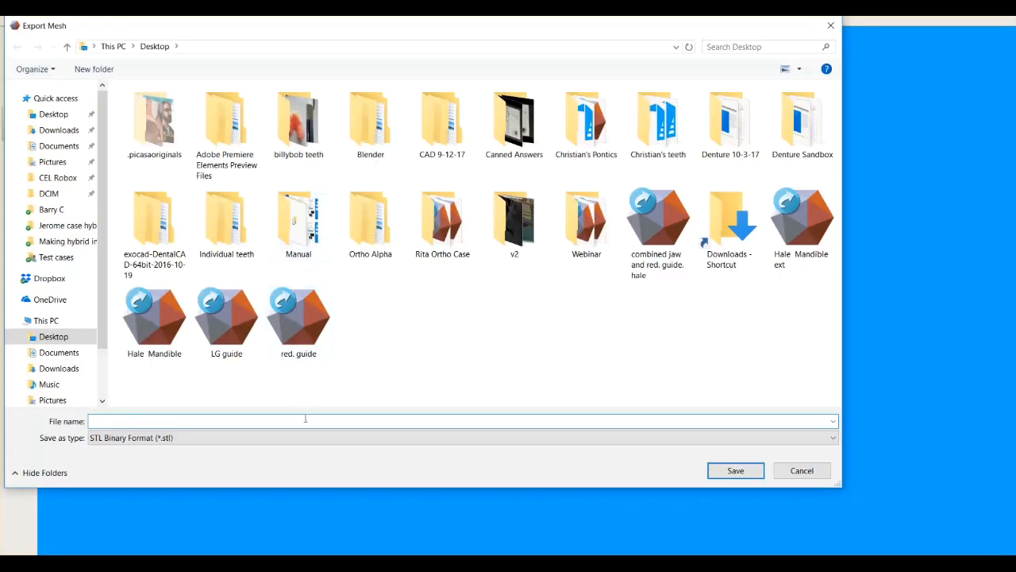
text(reduced jaw)
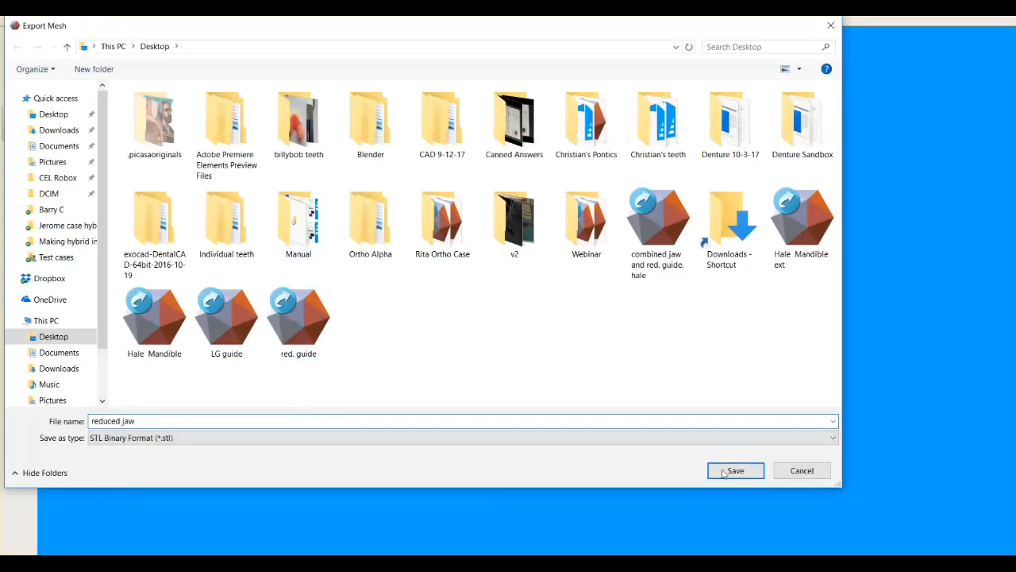
click(734, 470)
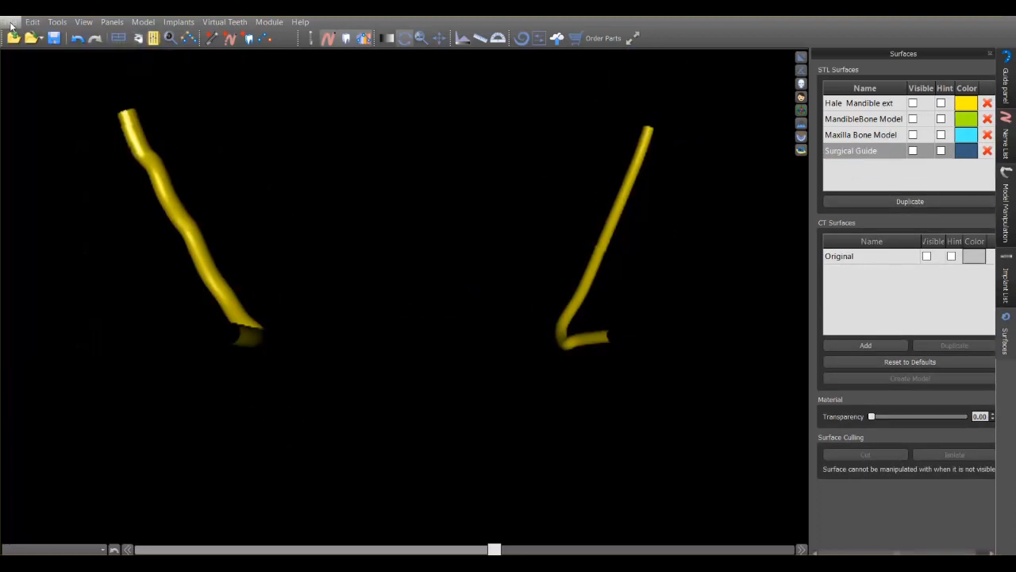
mouse_move(57, 183)
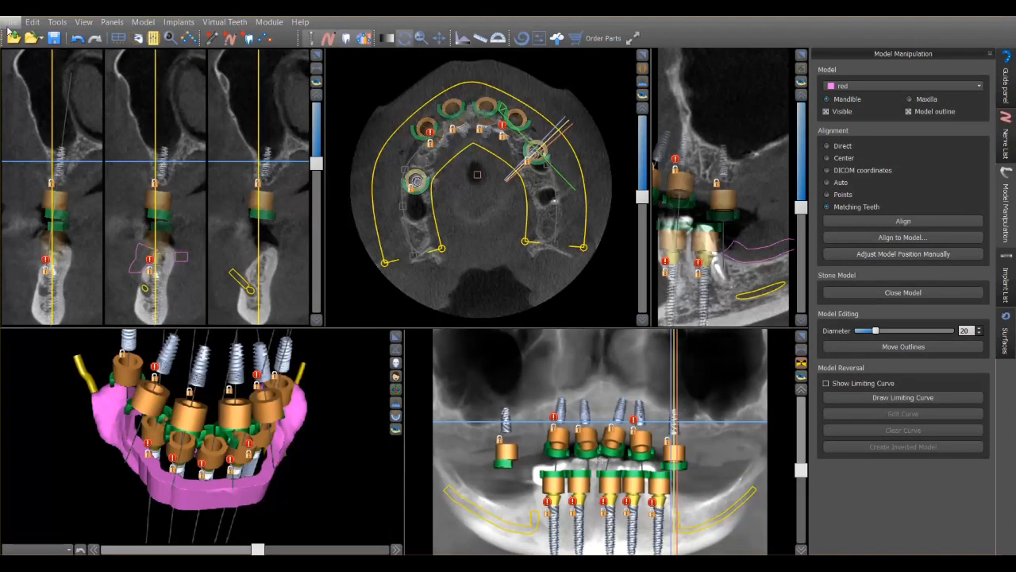
- Import the reduced jaw and red guide STLs from the Desktop folder via File > Import STL
click(12, 22)
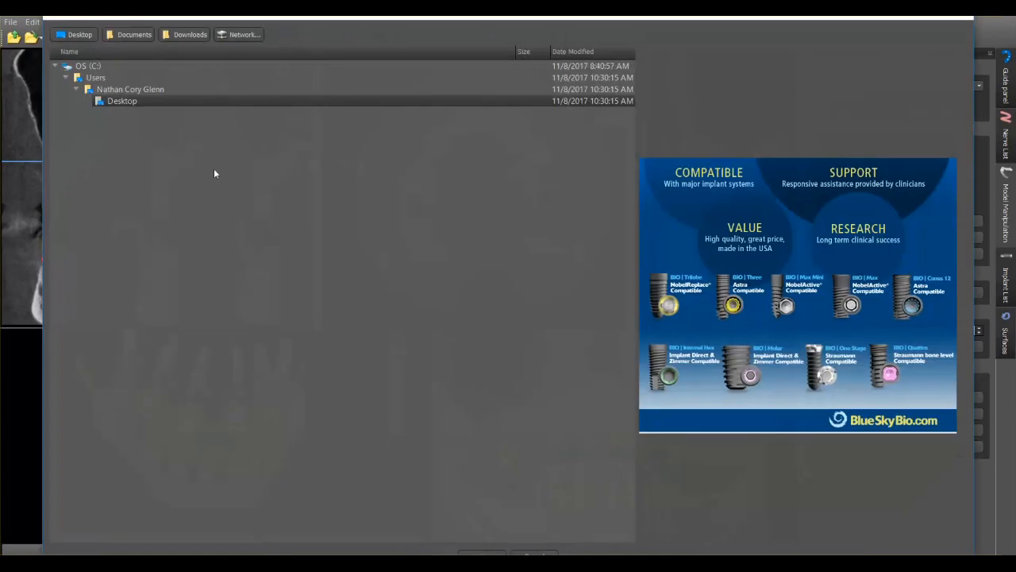
click(76, 102)
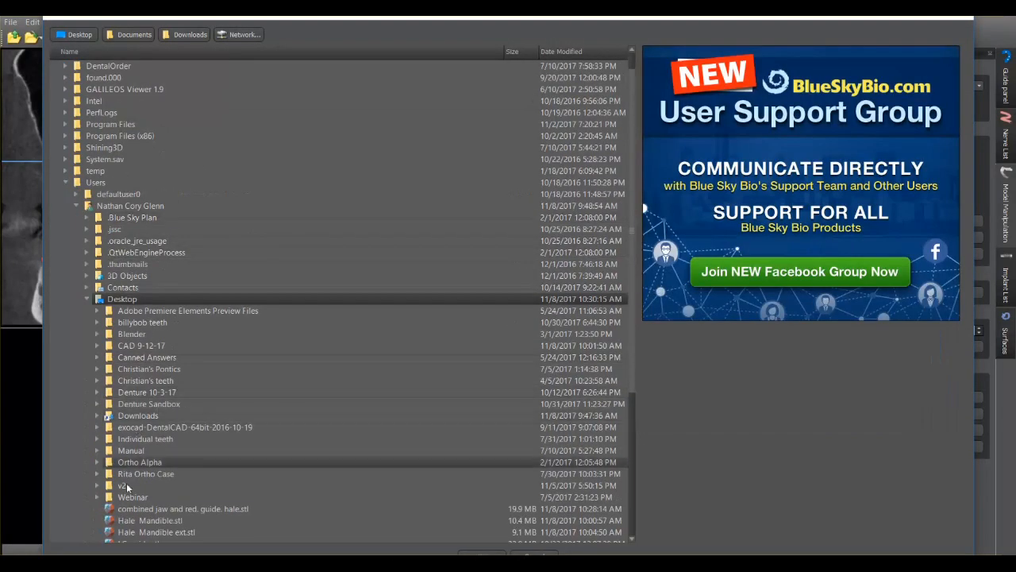
scroll(down, 3)
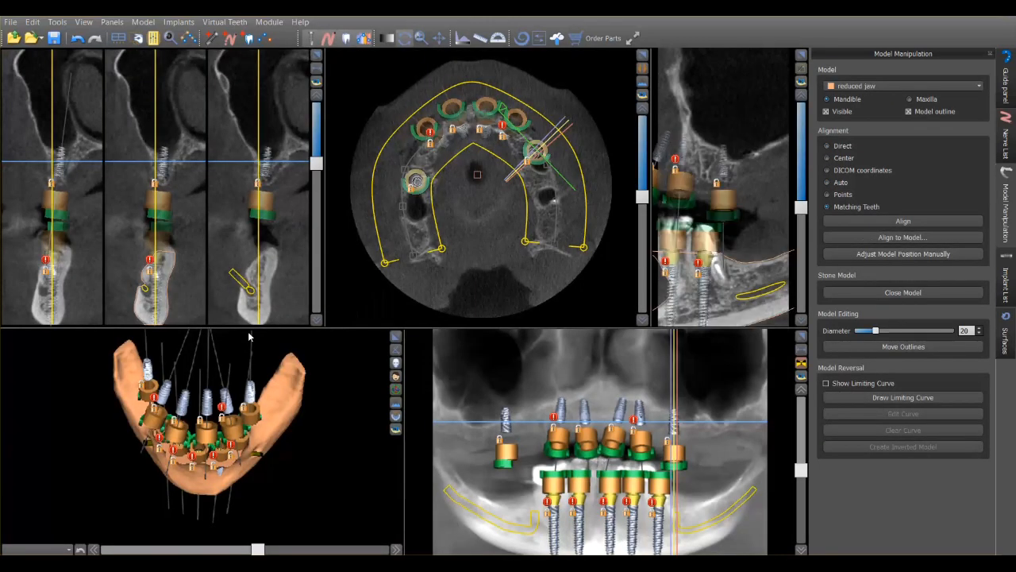
mouse_move(286, 421)
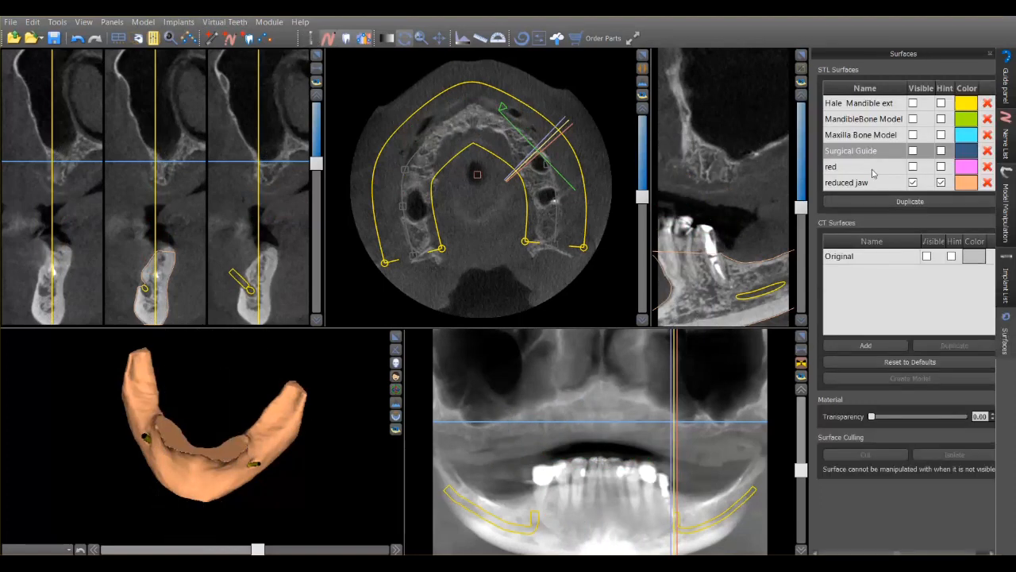
- Show the red guide on the reduced jaw and inspect its seating from front and side
click(858, 167)
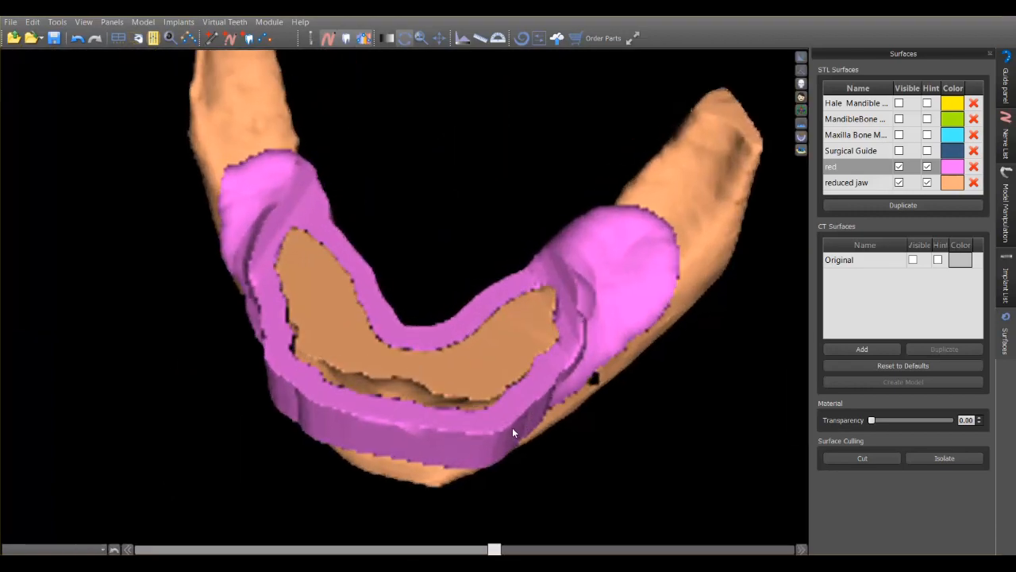
drag(511, 432, 397, 385)
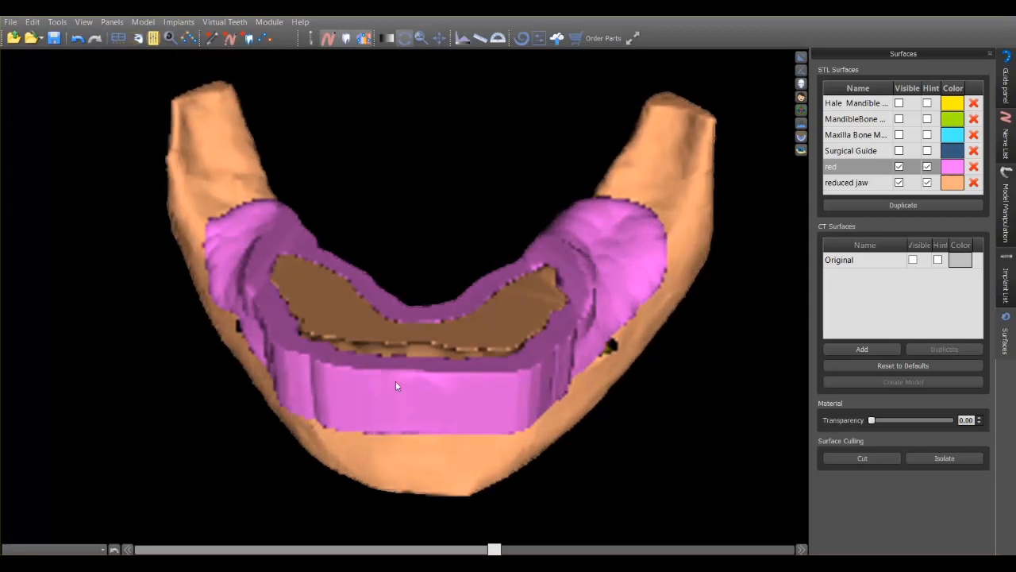
drag(397, 386, 280, 467)
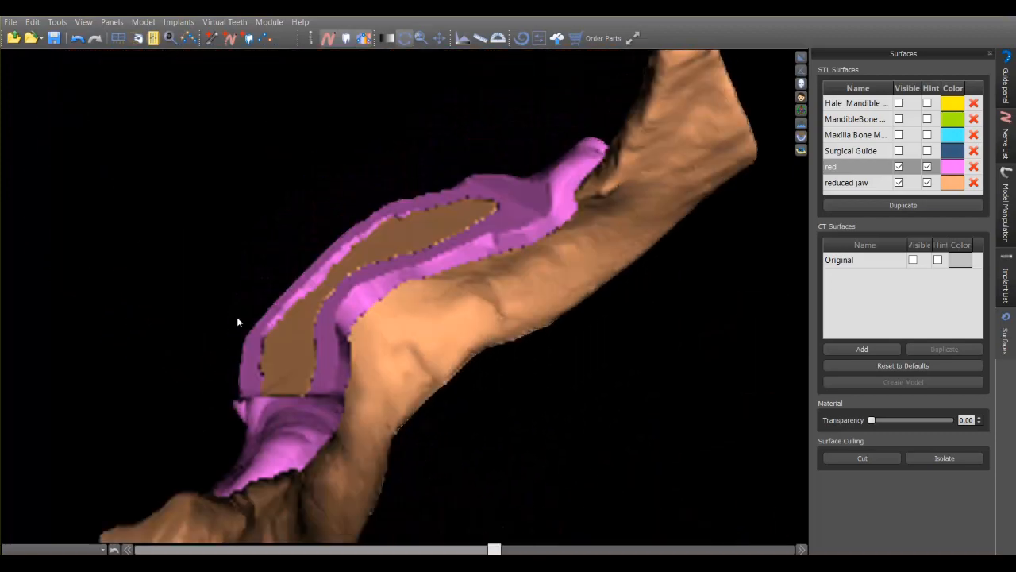
drag(238, 321, 543, 351)
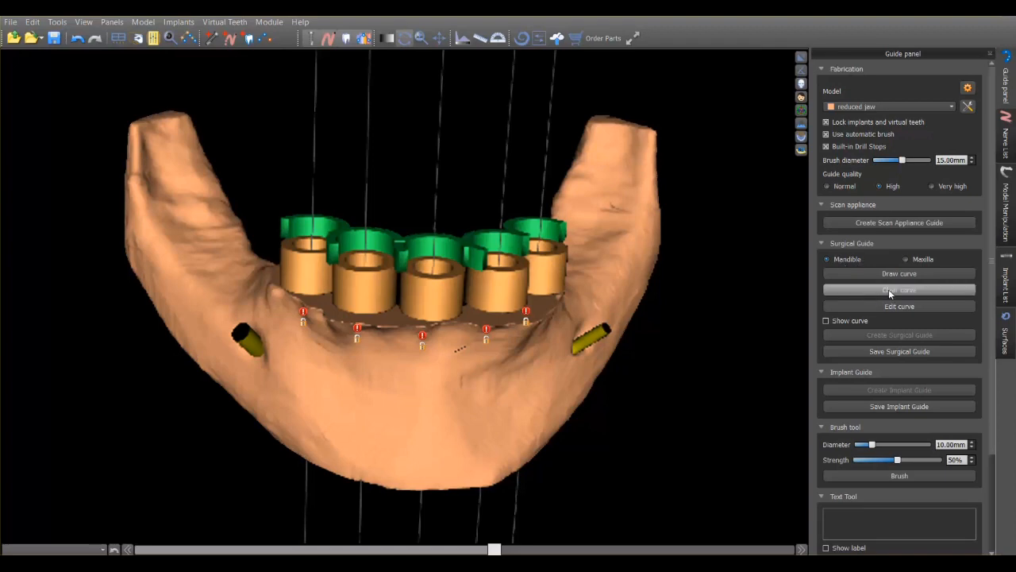
- Draw the guide boundary curve around the implant sites on the reduced jaw, ready for point editing
click(899, 274)
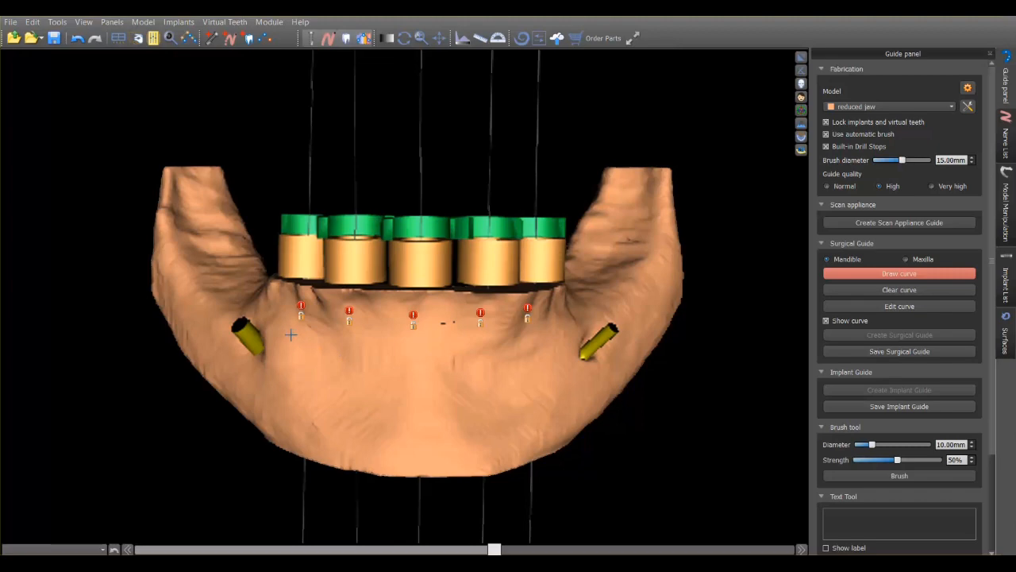
mouse_move(332, 347)
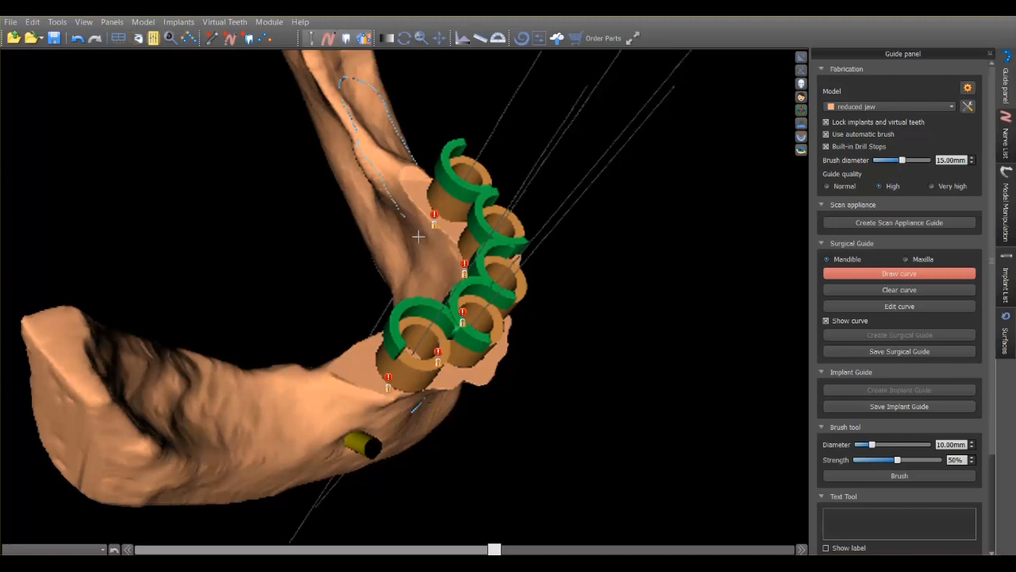
drag(420, 235, 738, 305)
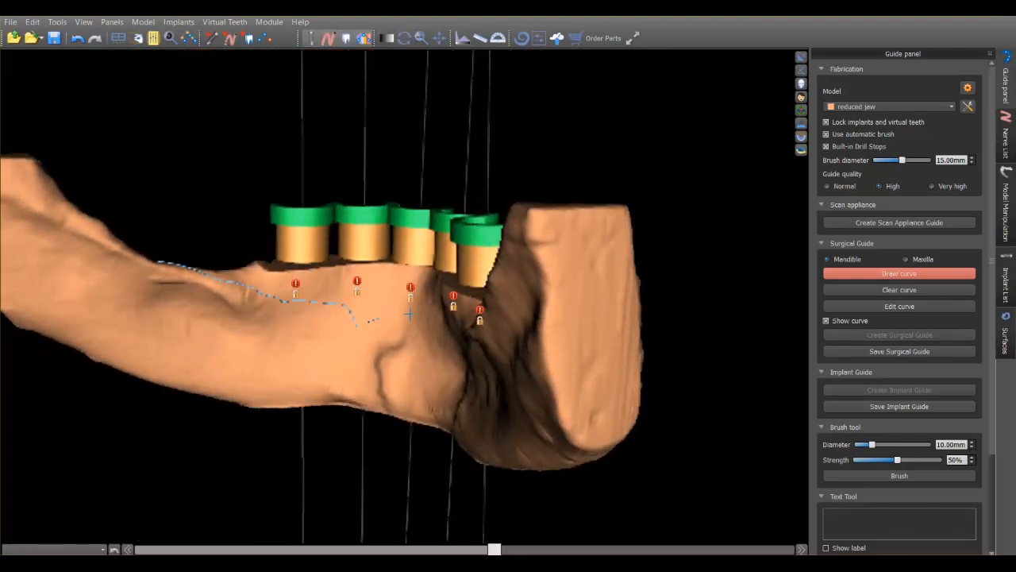
drag(409, 314, 427, 464)
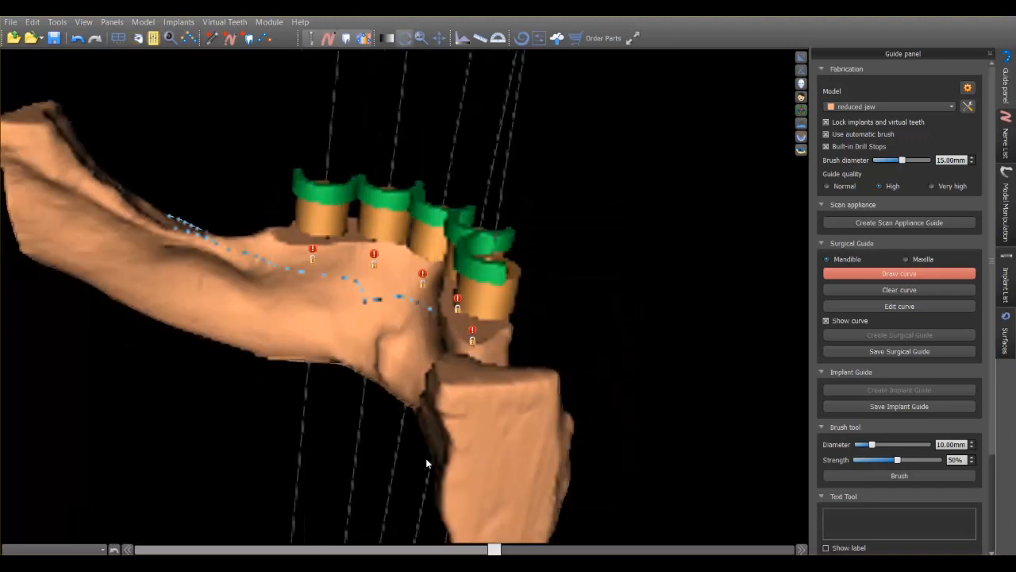
drag(427, 464, 505, 413)
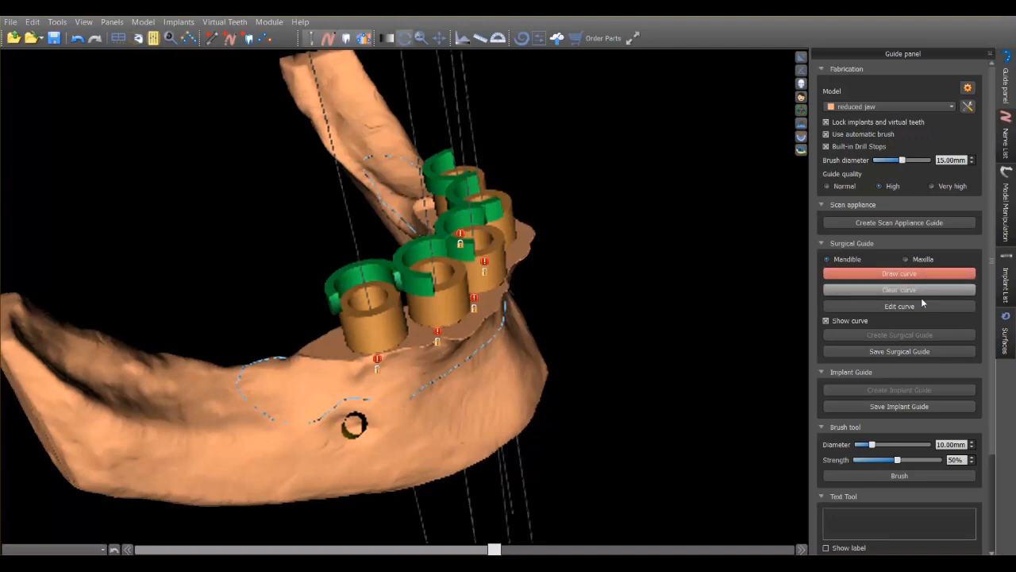
click(899, 305)
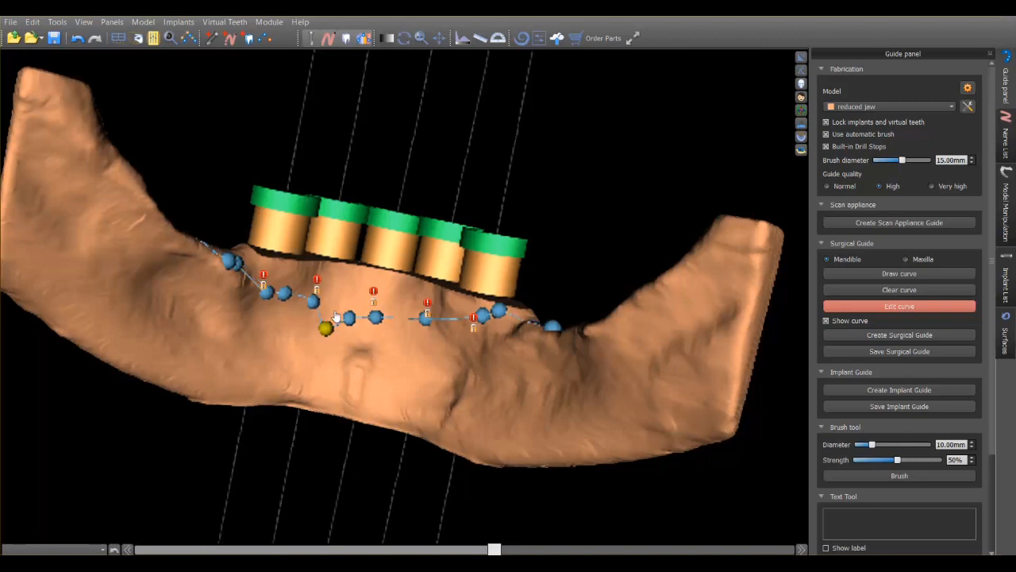
- Create the surgical guide on the reduced jaw, saving the handpiece drill-length preferences
drag(324, 327, 428, 332)
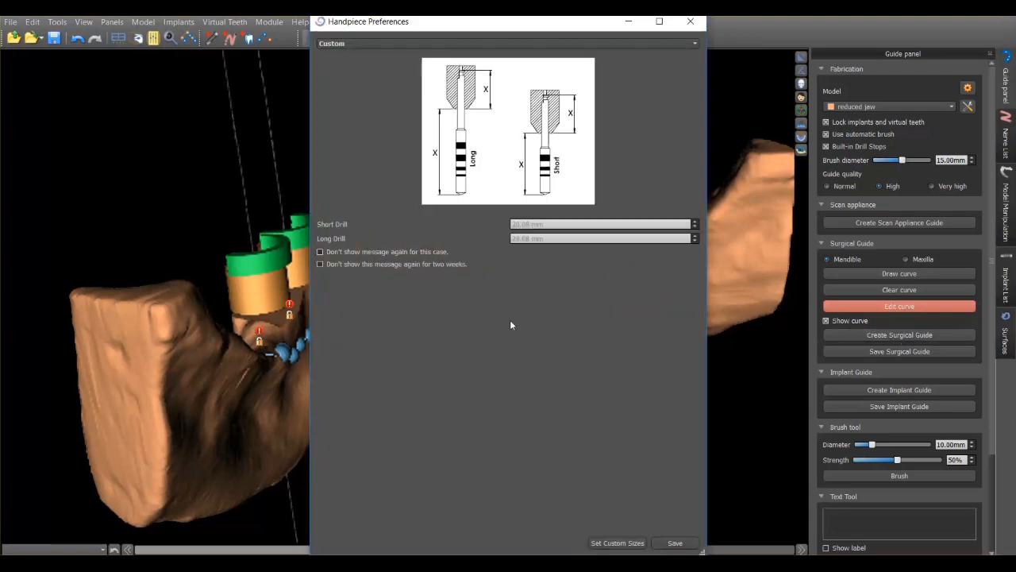
click(673, 543)
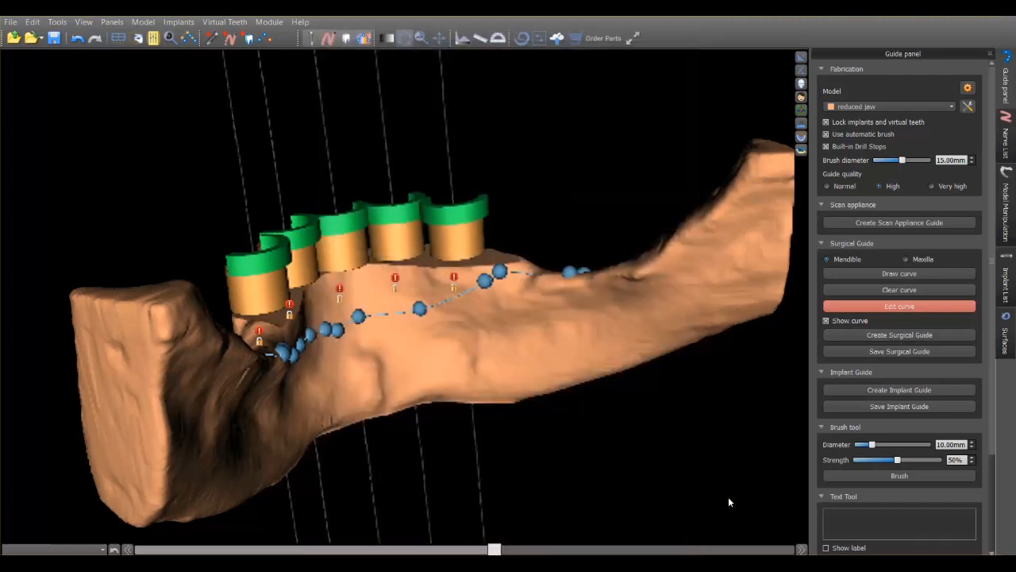
click(899, 333)
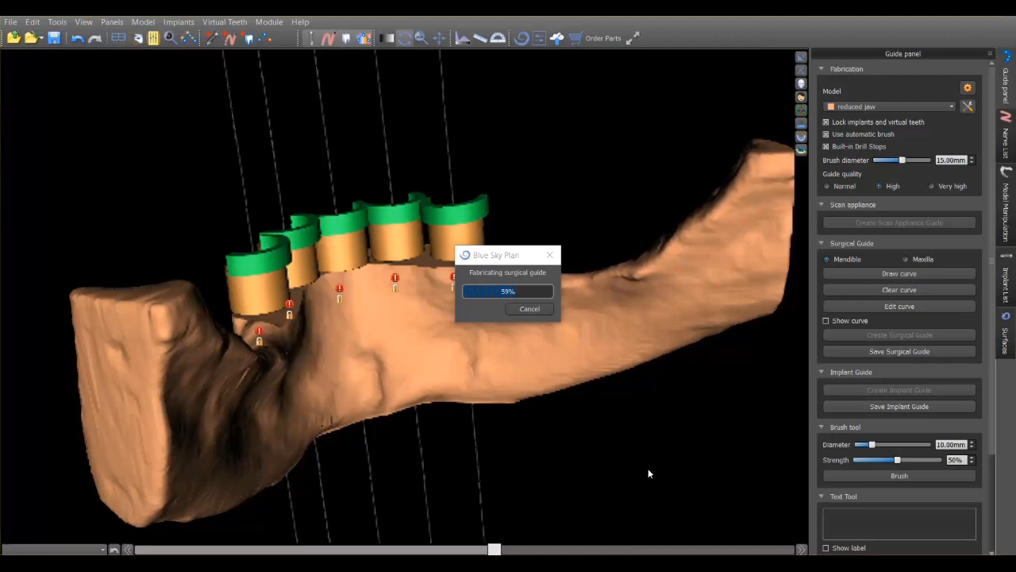
mouse_move(625, 413)
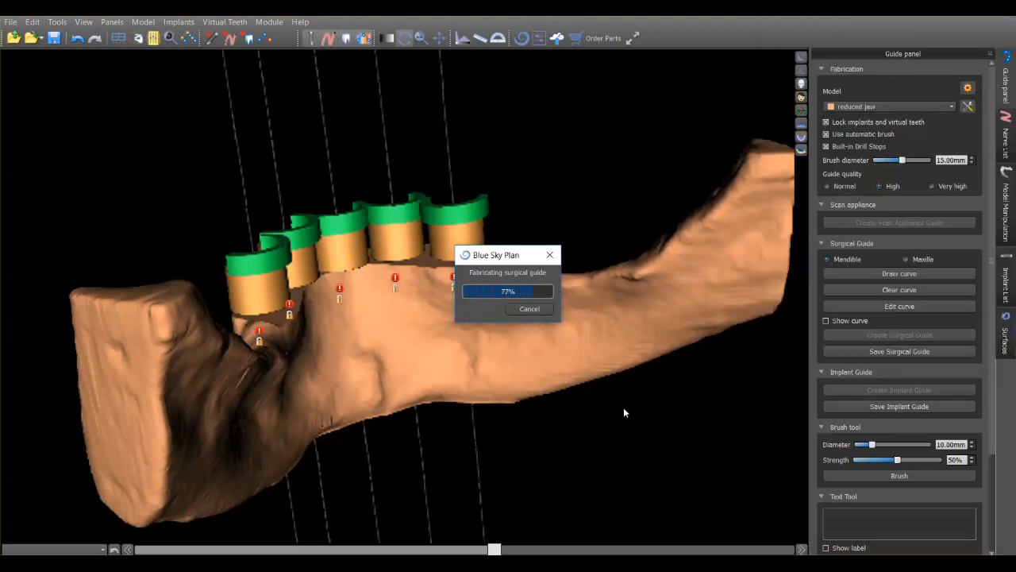
mouse_move(635, 226)
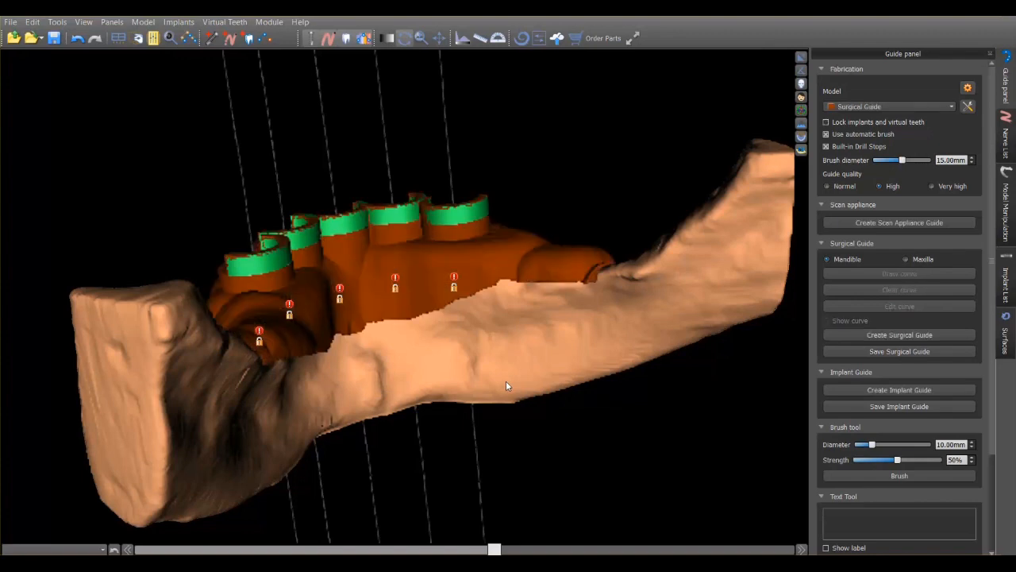
- Set the Surgical Guide surface colour to pink in the Surfaces panel
drag(509, 386, 254, 394)
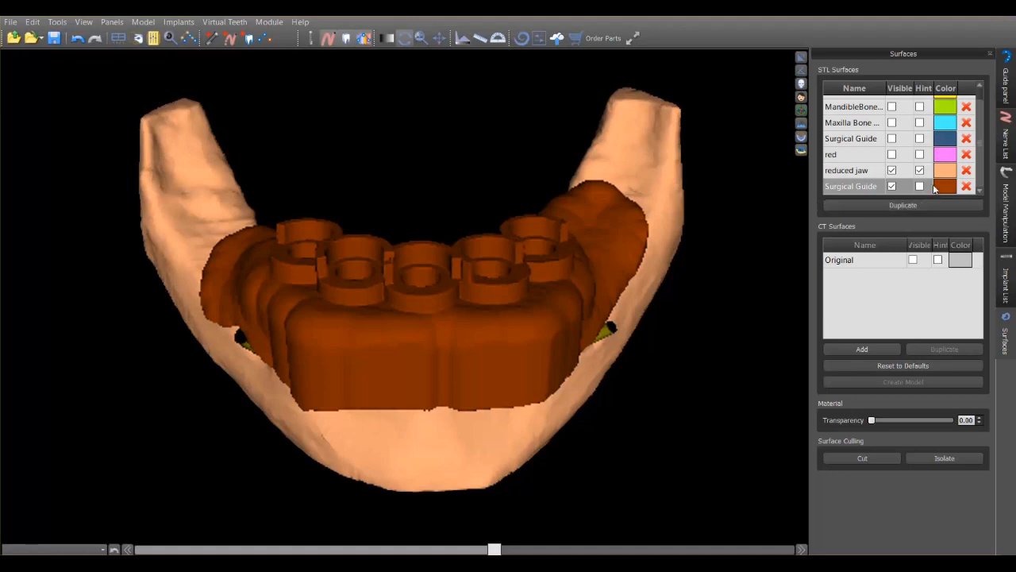
click(945, 186)
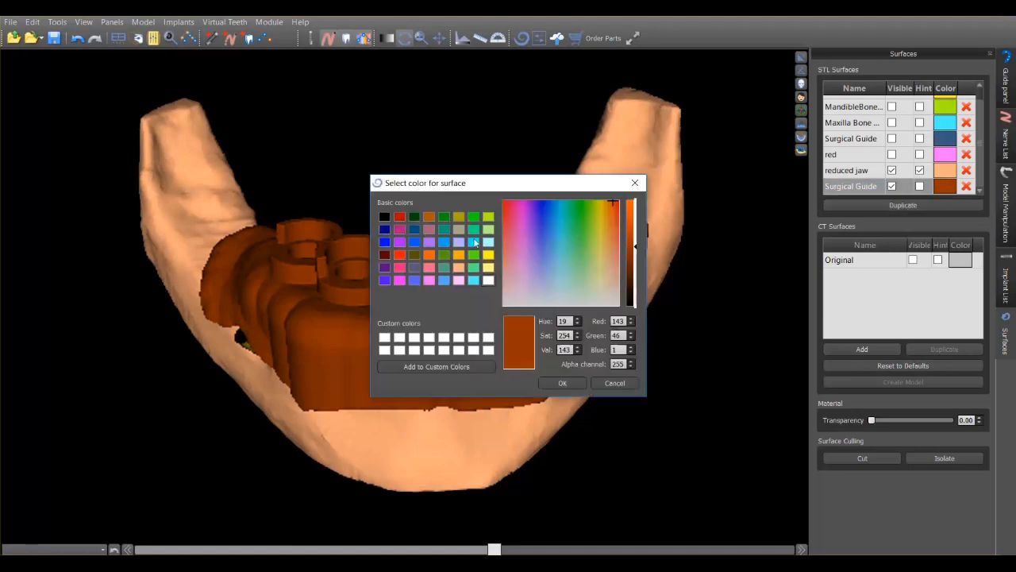
click(612, 253)
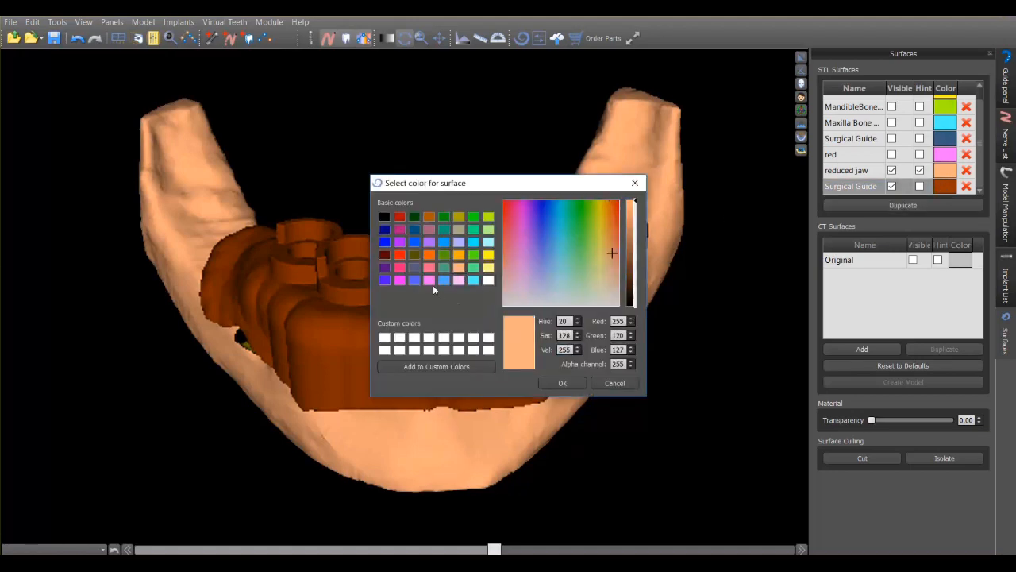
click(562, 382)
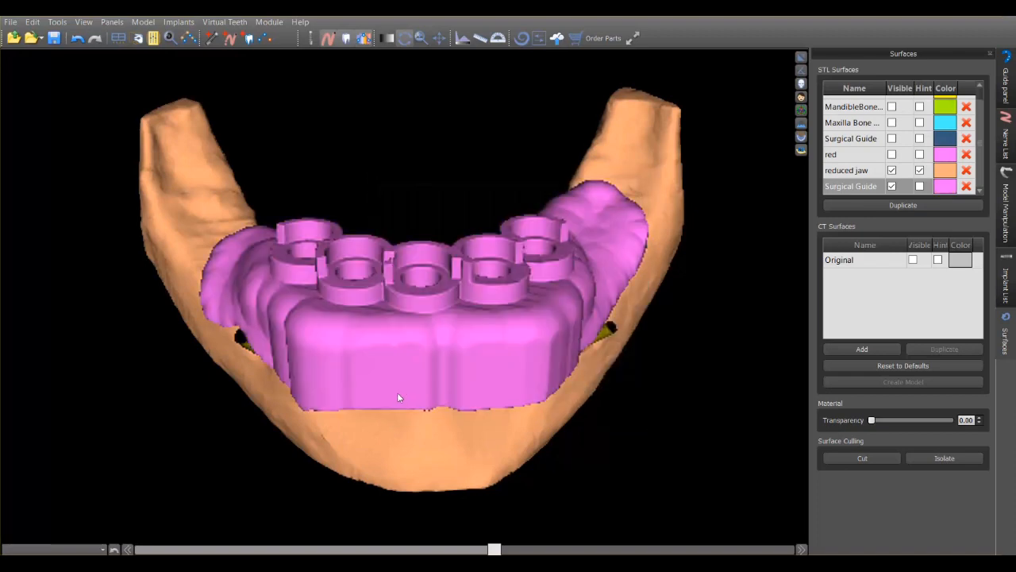